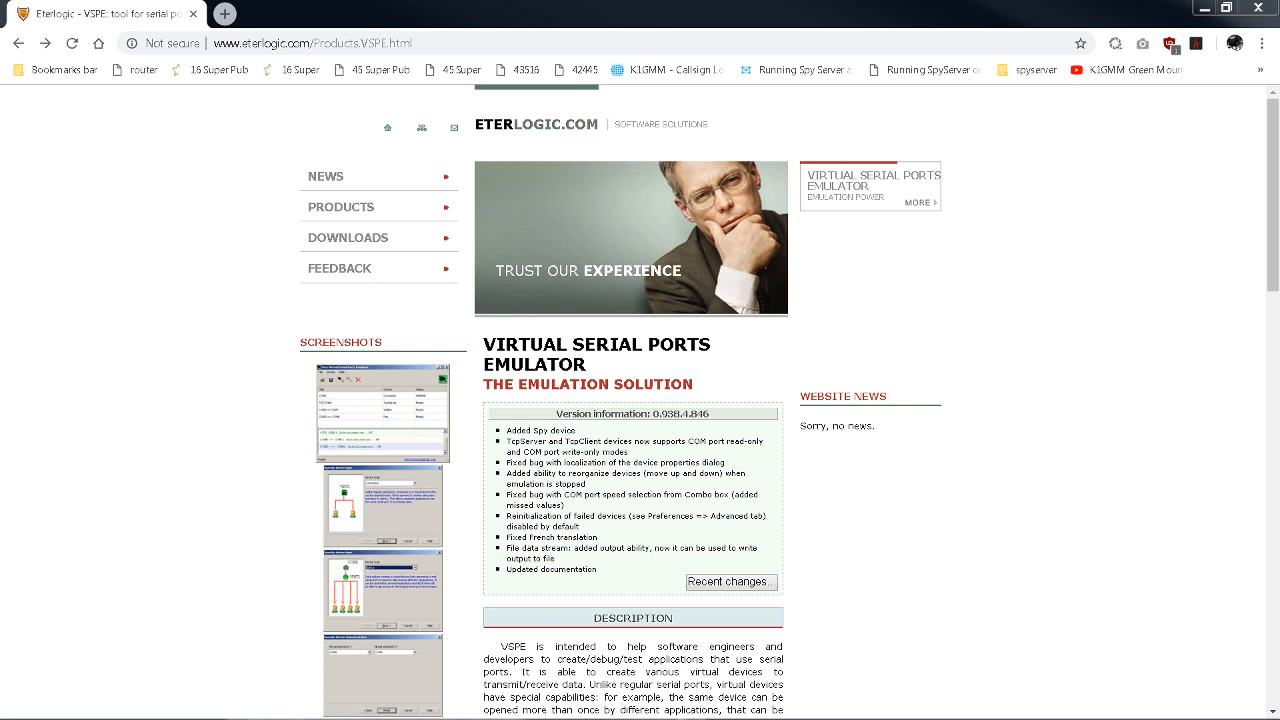
mouse_move(205, 263)
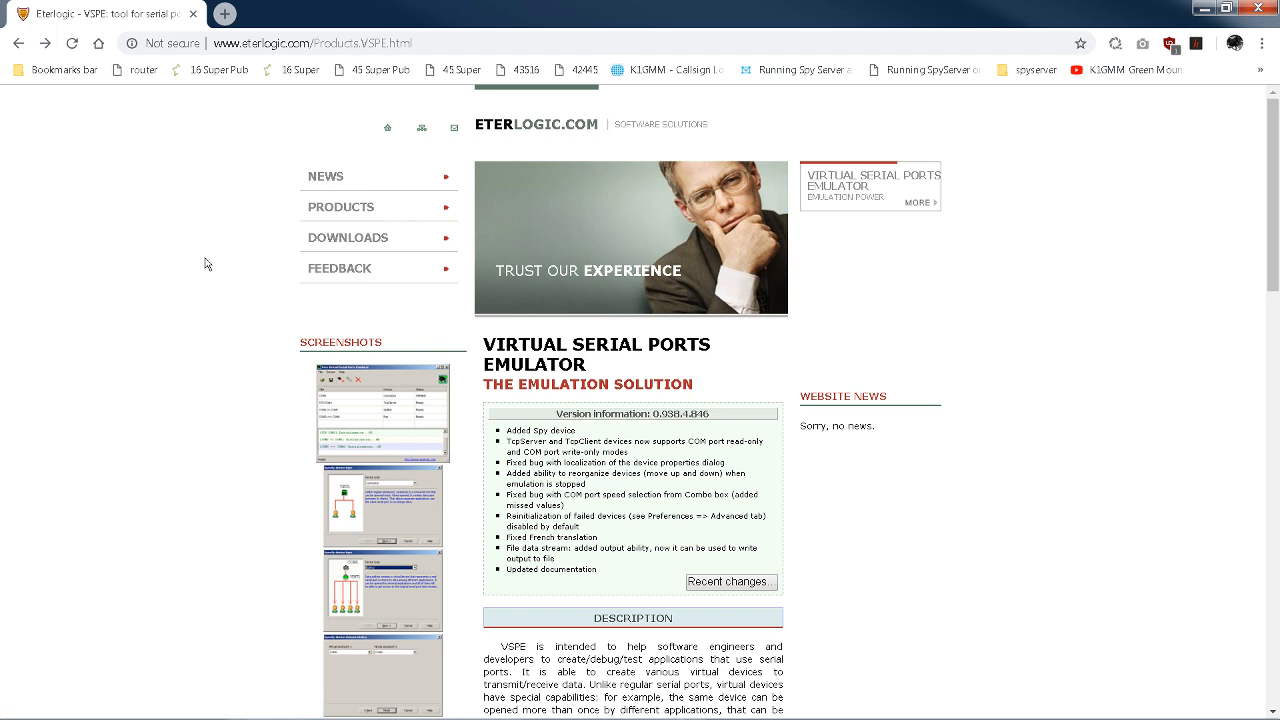
mouse_move(1085, 7)
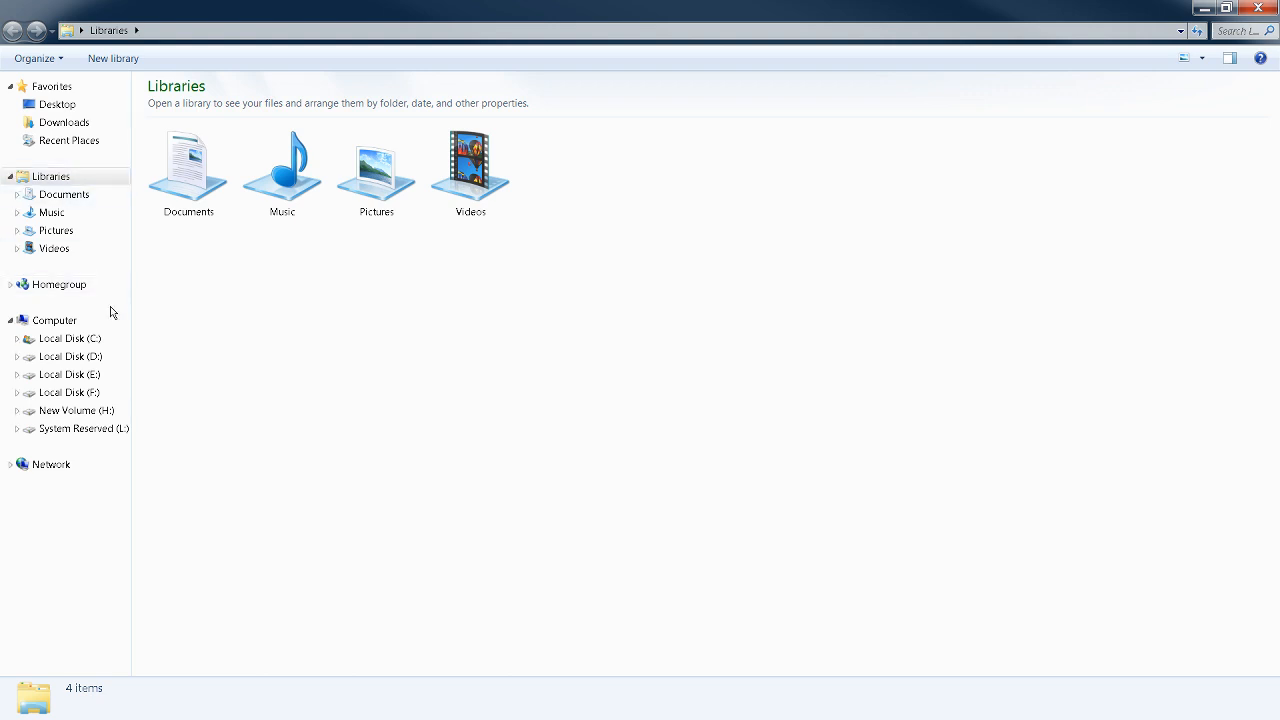
Open Properties for Computer to show the Windows System information page
right_click(54, 320)
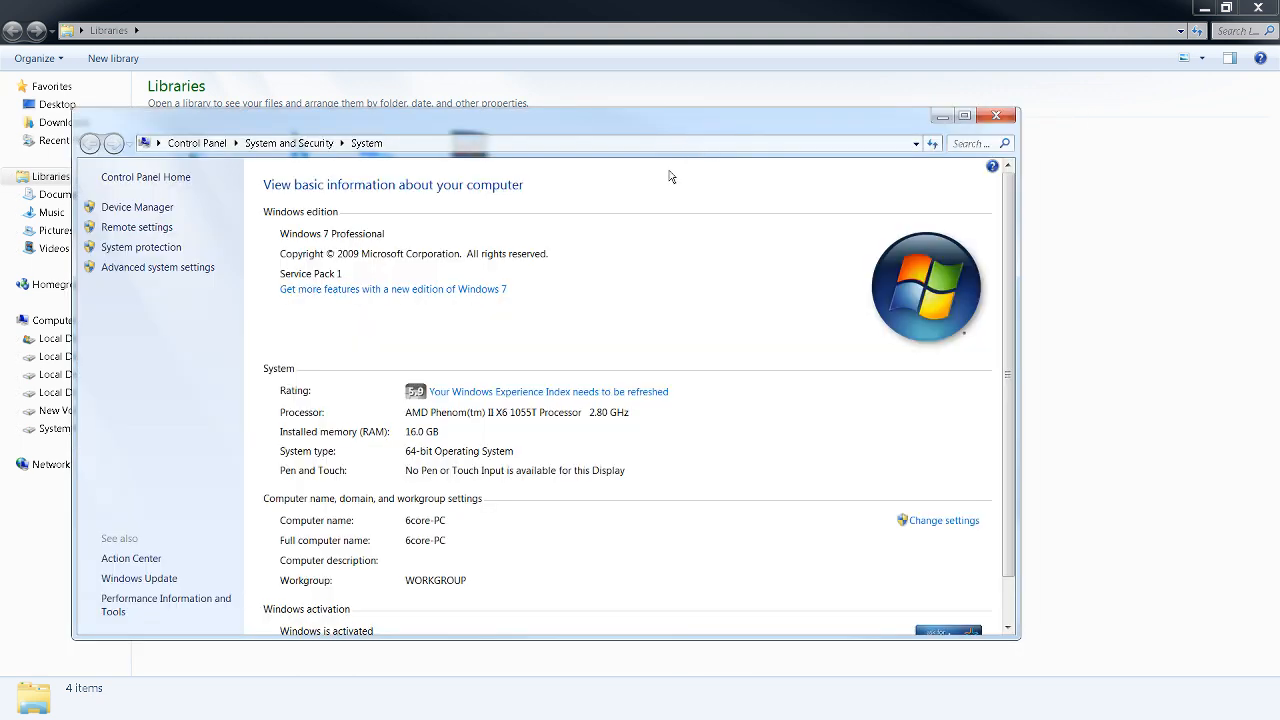
mouse_move(165, 340)
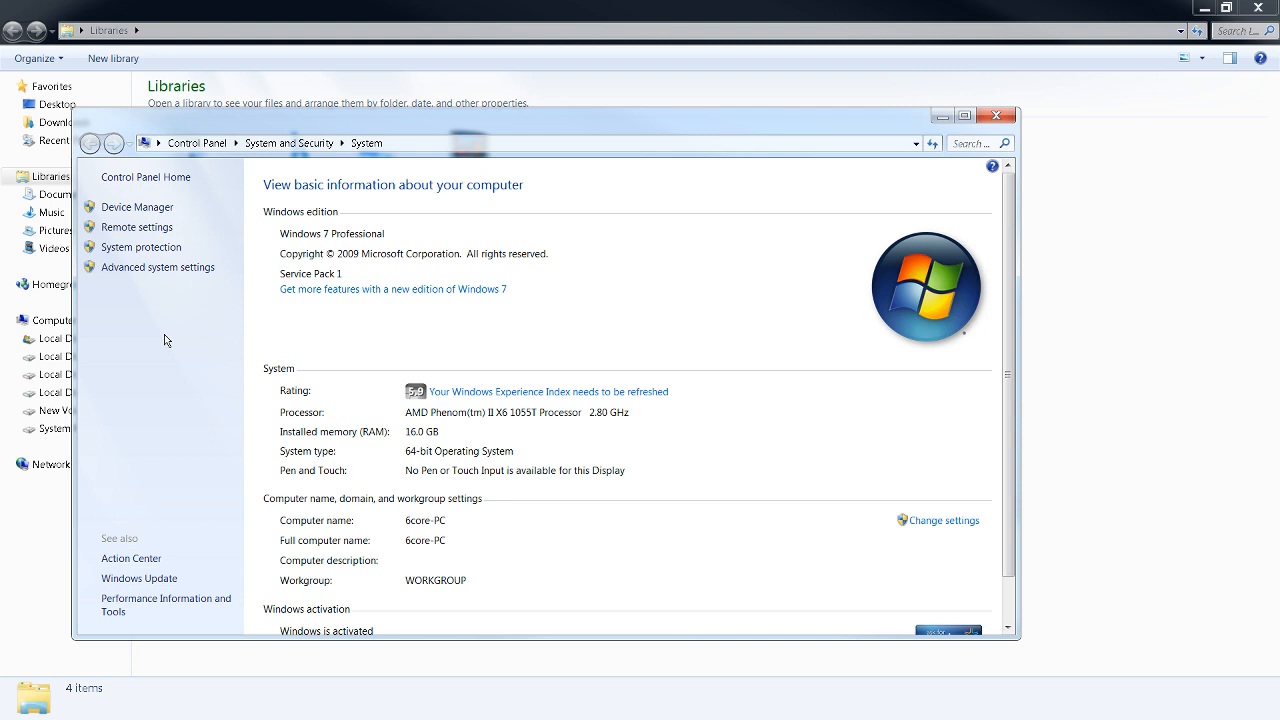
mouse_move(127, 305)
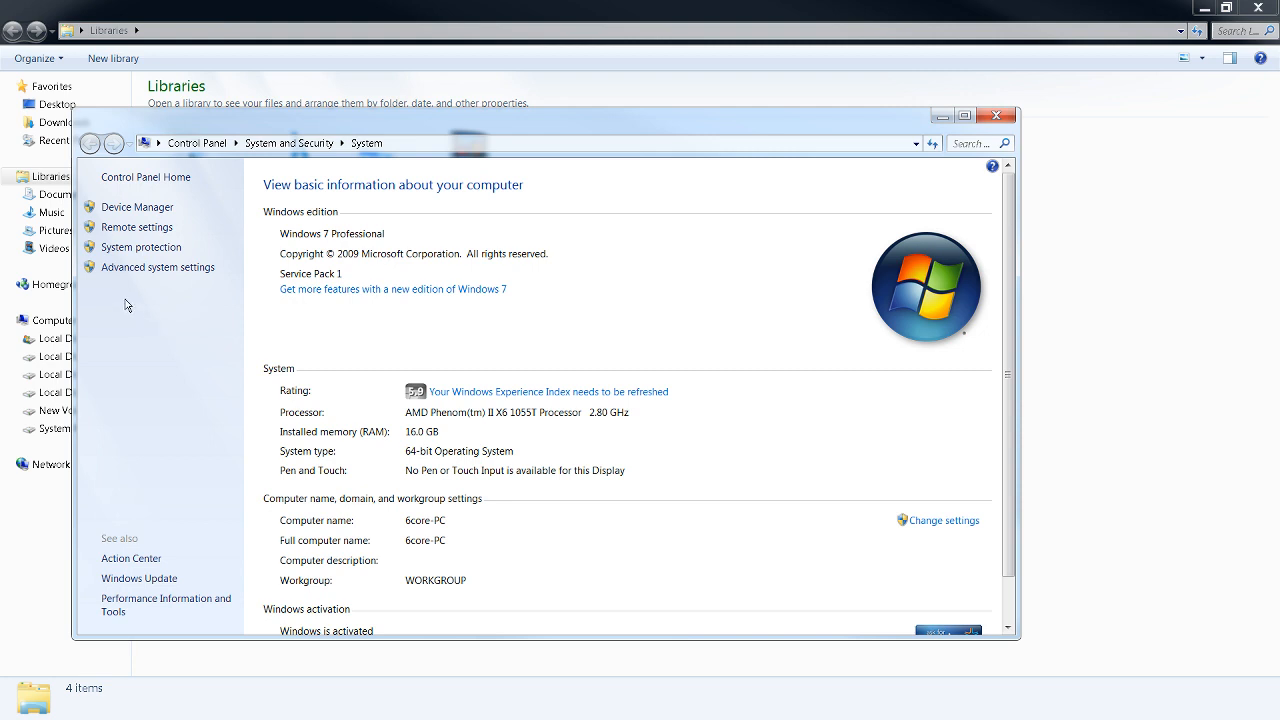
mouse_move(136, 207)
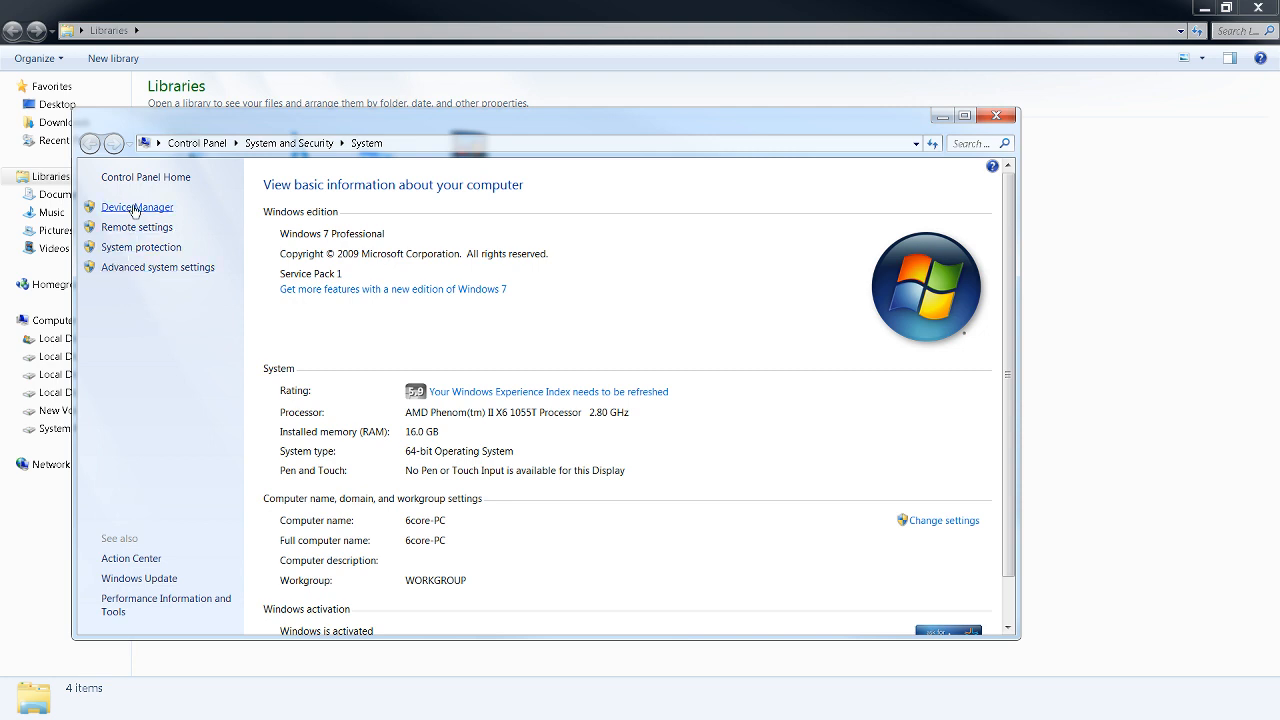
mouse_move(623, 165)
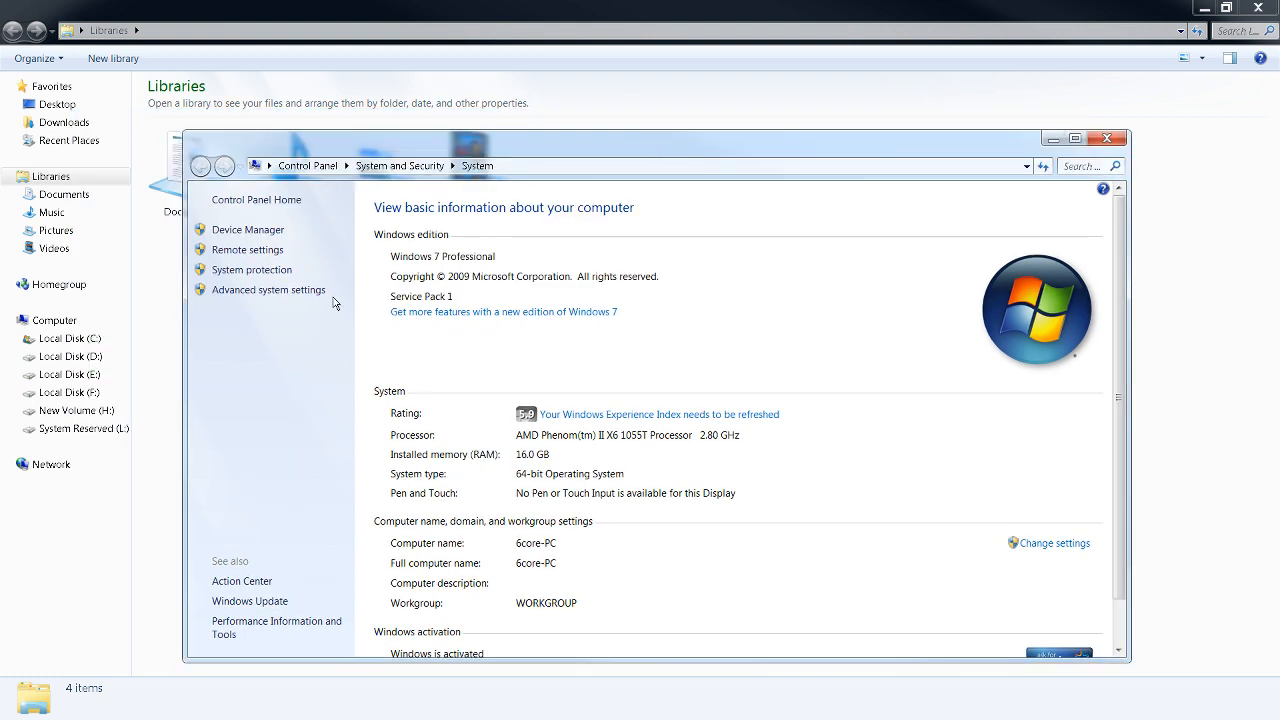
mouse_move(260, 243)
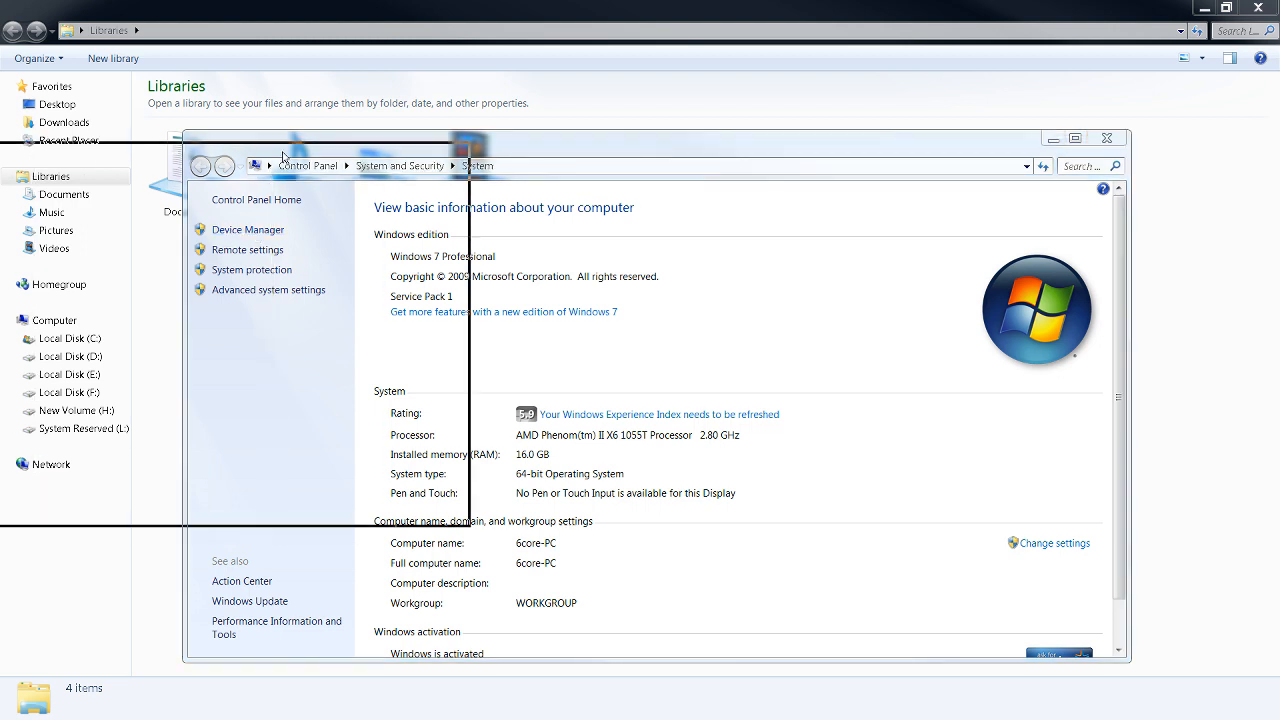
left_click(247, 229)
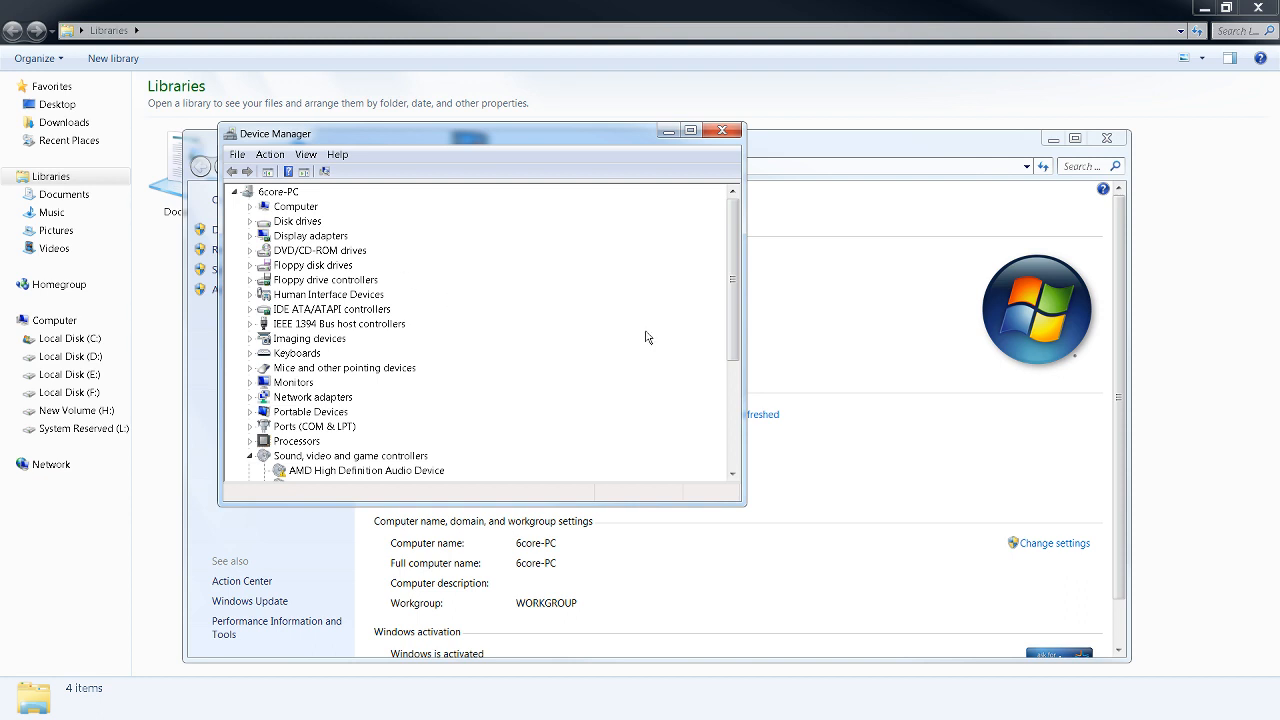
mouse_move(272, 428)
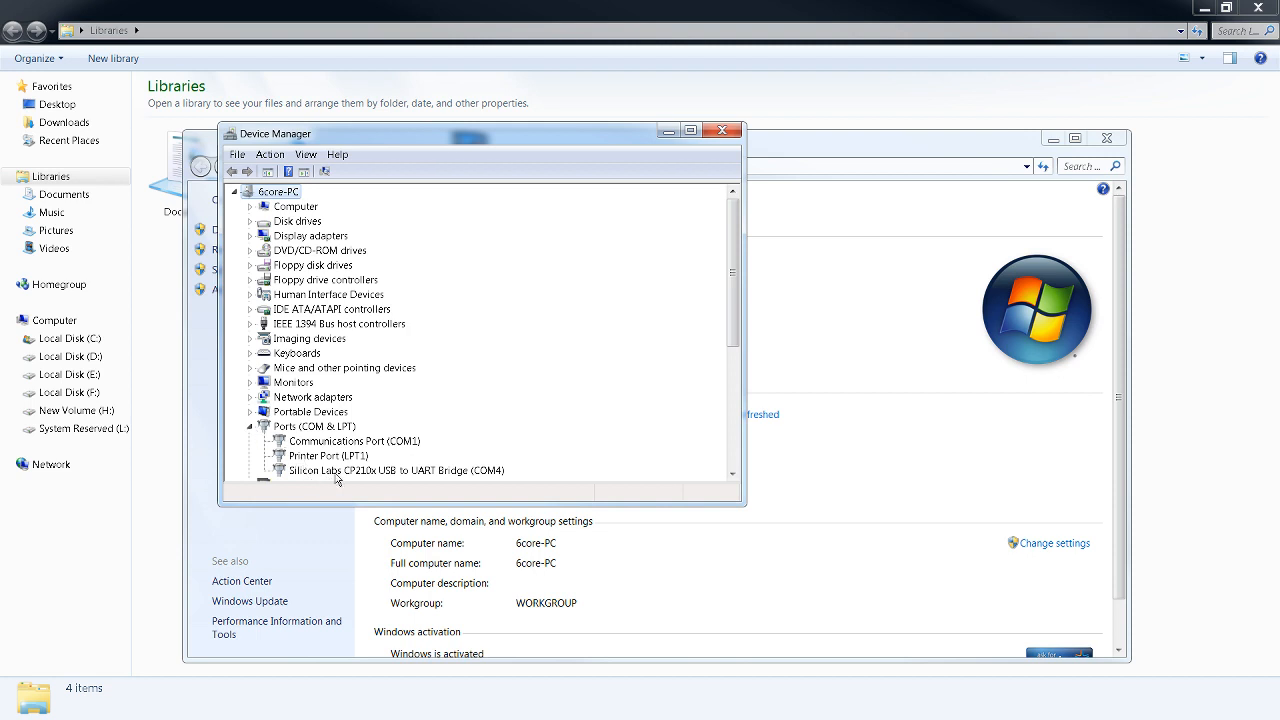
mouse_move(413, 475)
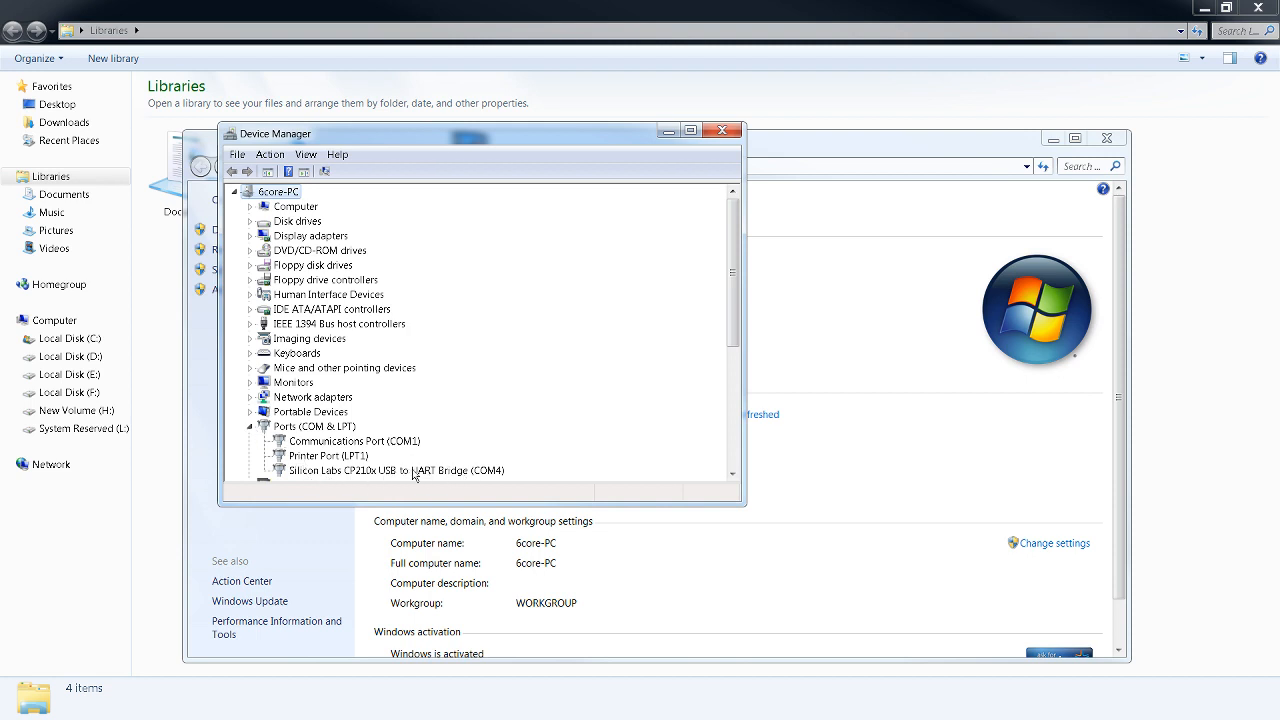
mouse_move(430, 473)
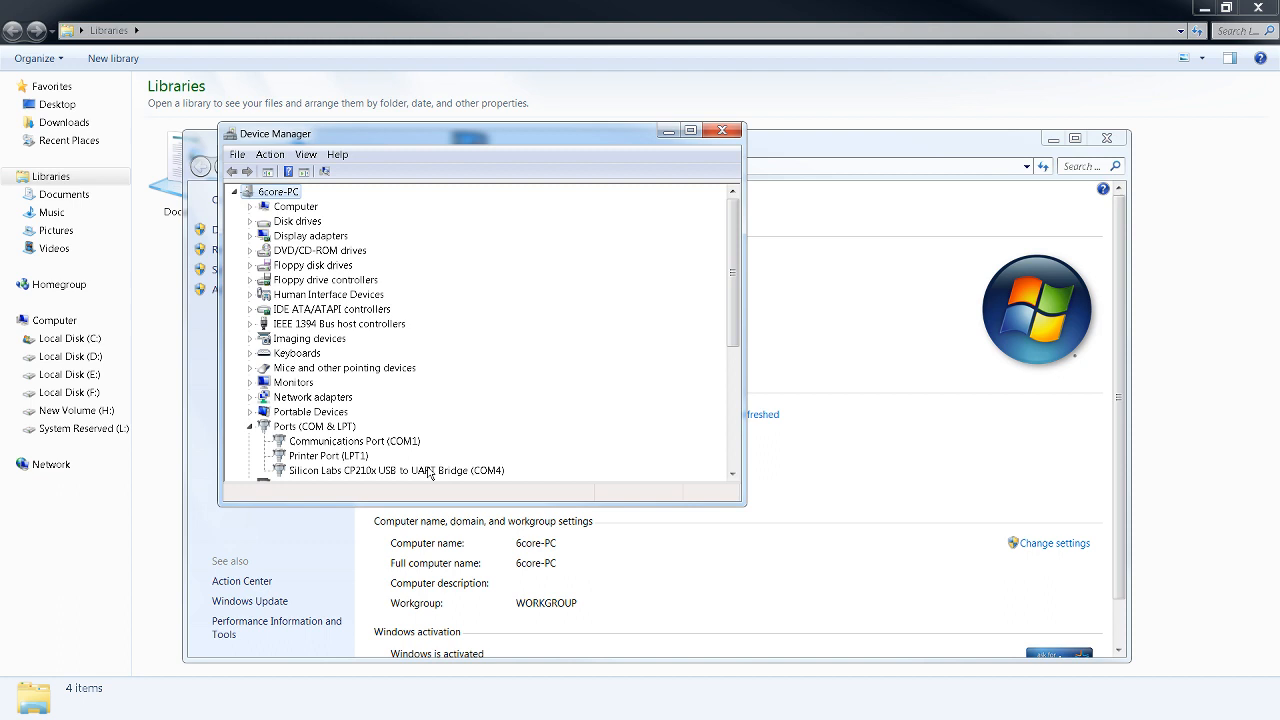
mouse_move(497, 481)
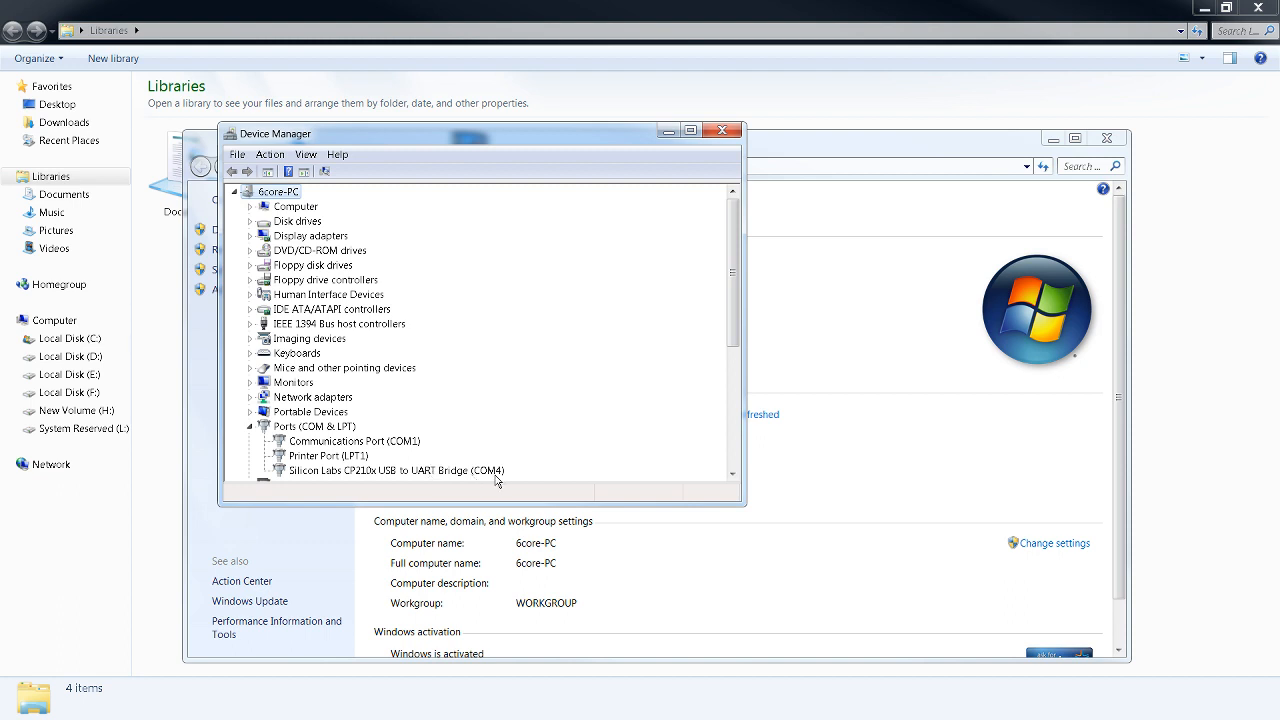
mouse_move(518, 324)
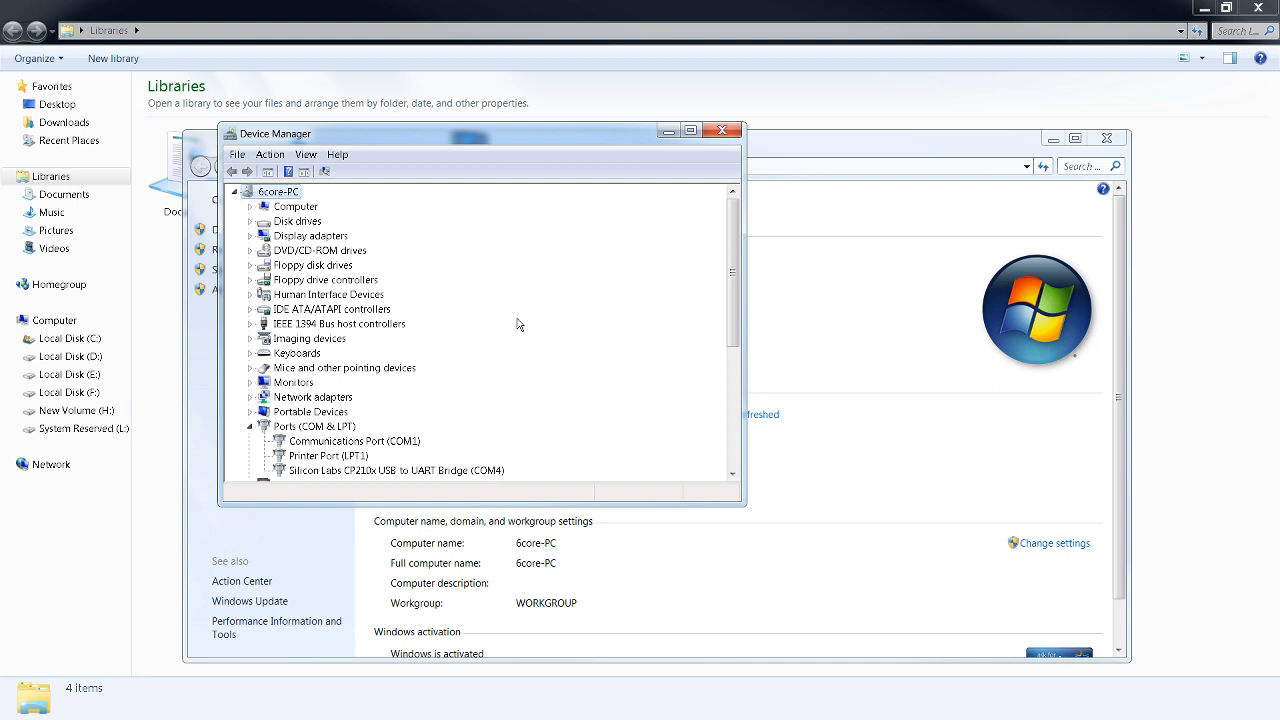
left_click(723, 130)
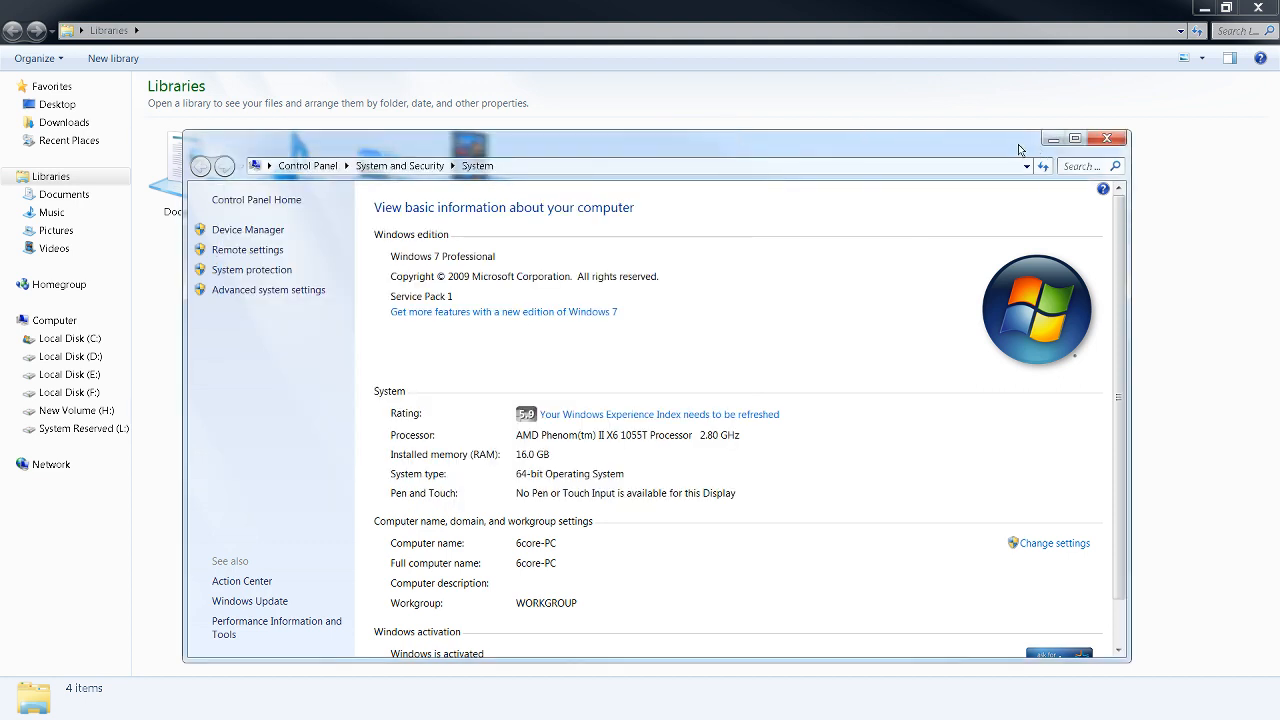
Close the Windows System information window
left_click(1107, 138)
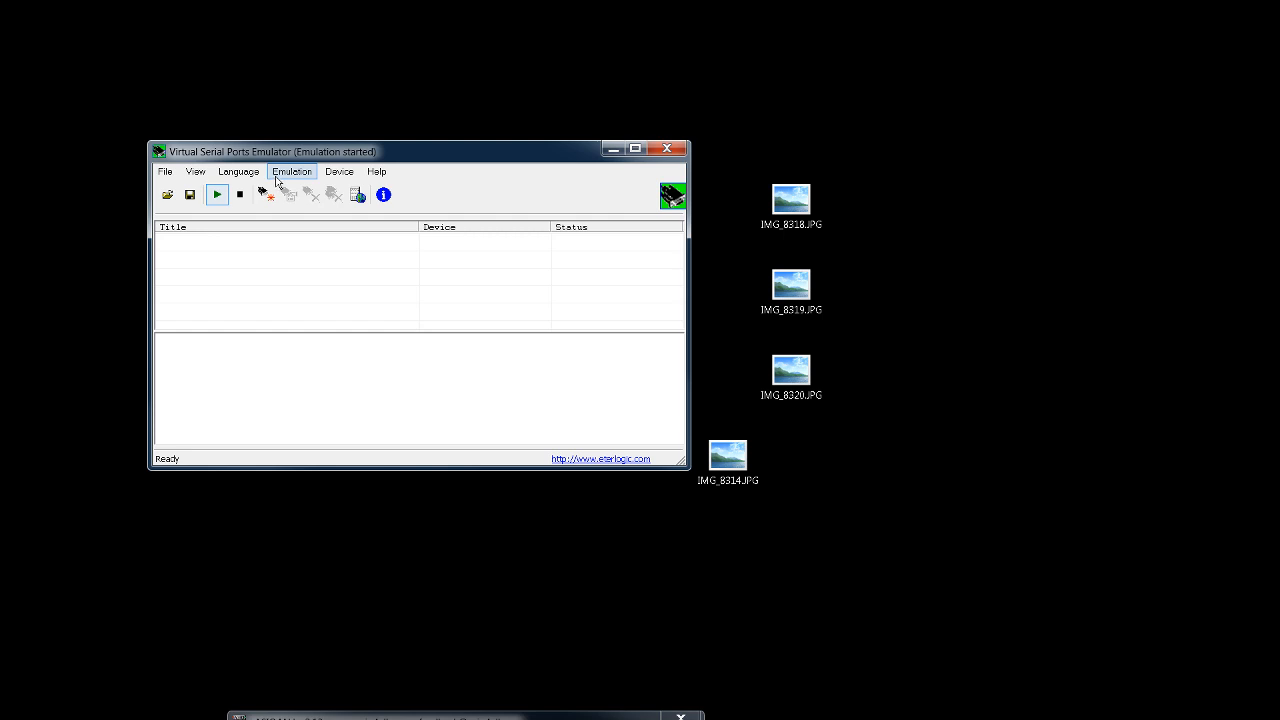
mouse_move(305, 182)
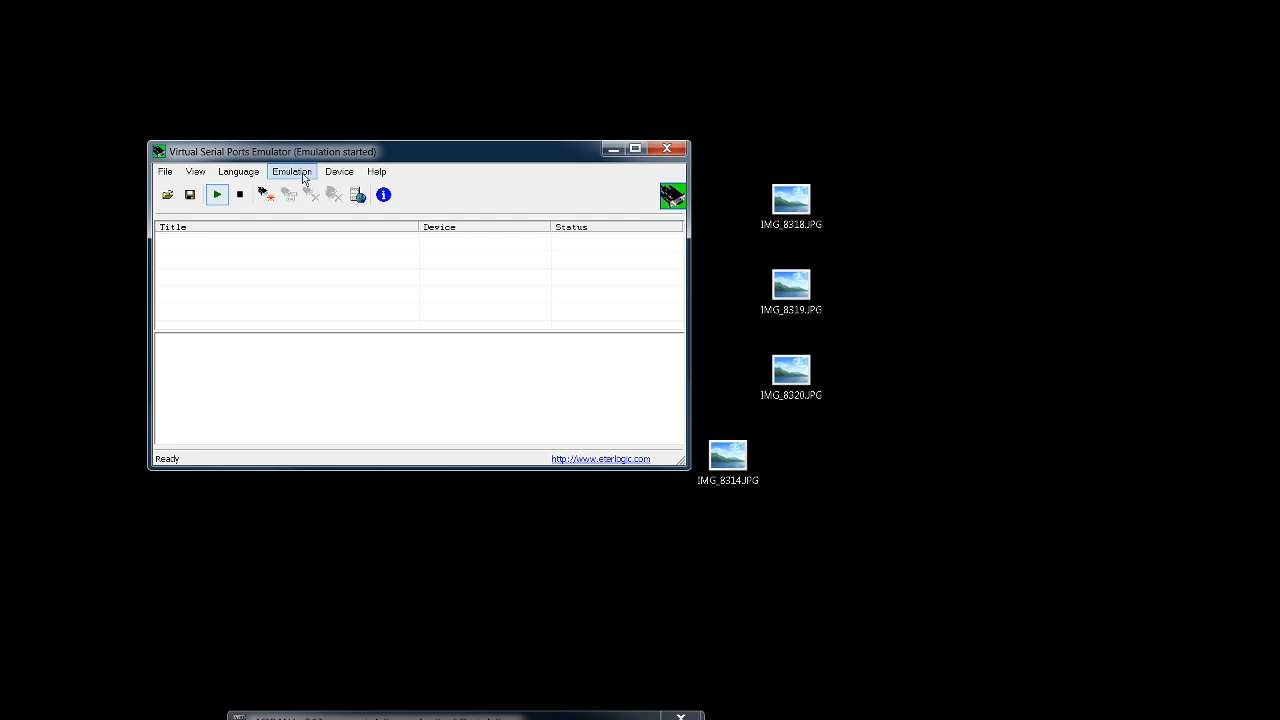
mouse_move(339, 171)
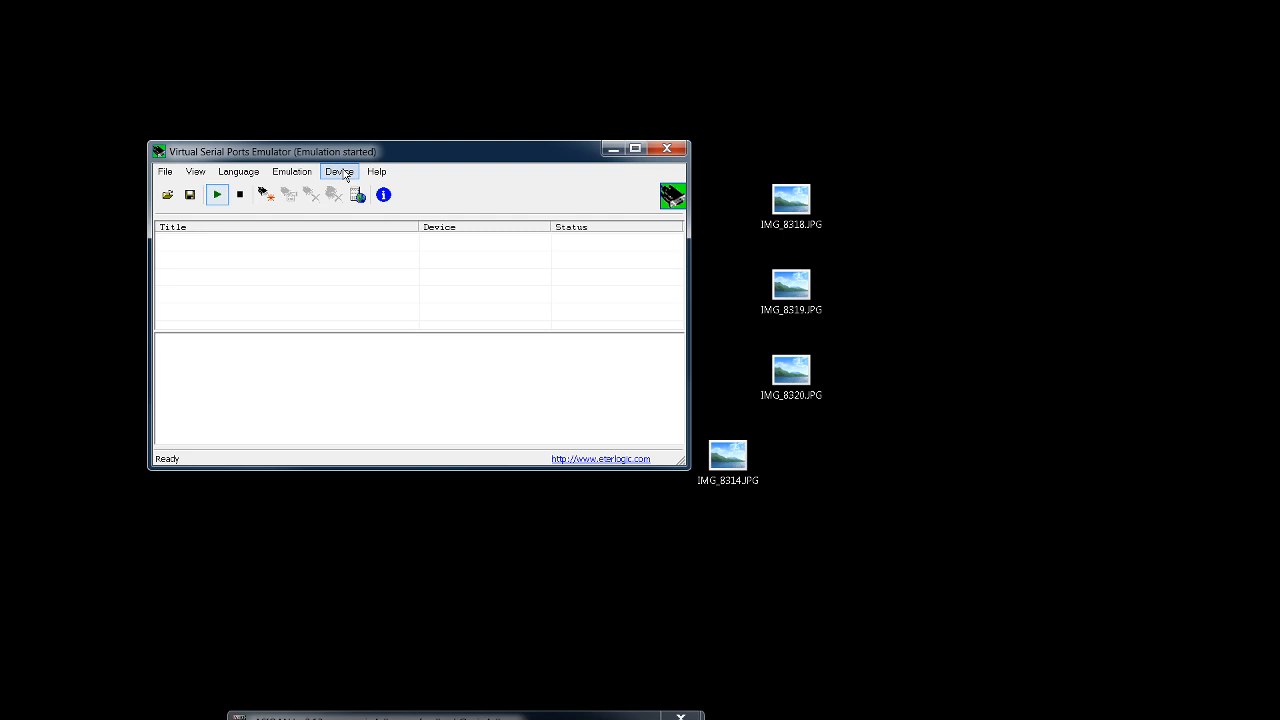
Start a new VSPE device from Device > Create with Splitter as the type
left_click(339, 171)
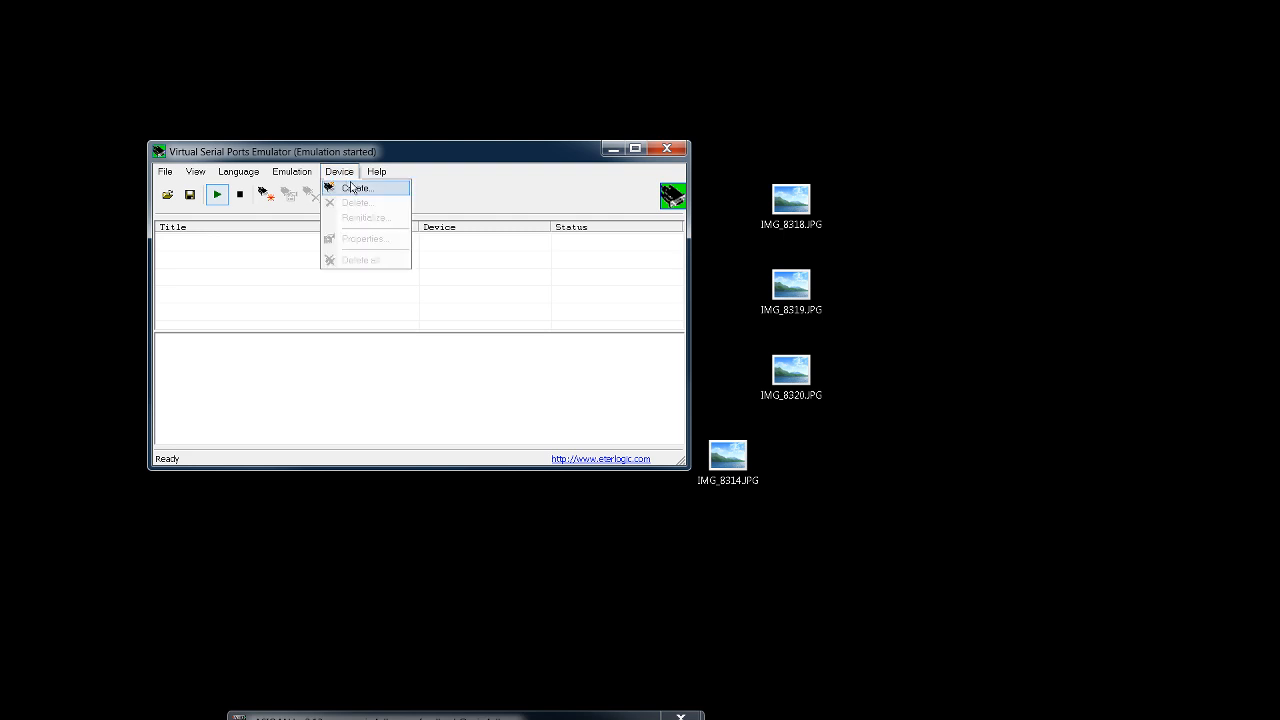
left_click(357, 188)
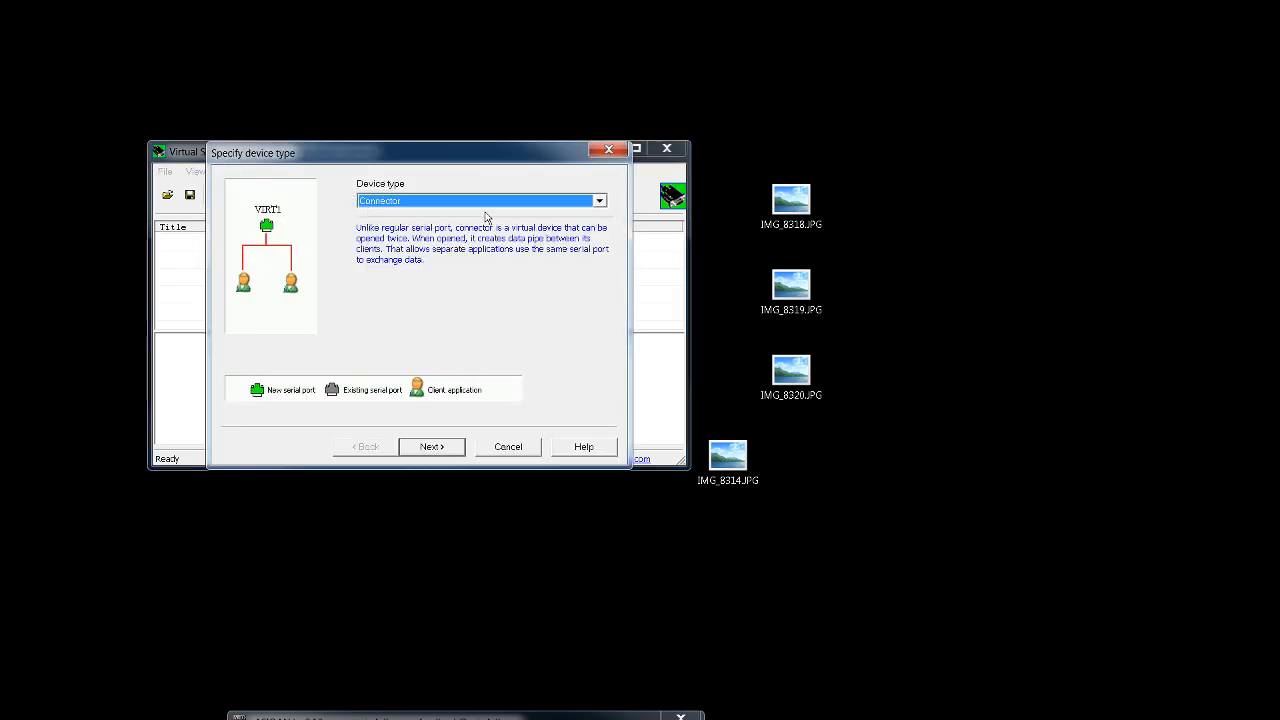
left_click(599, 200)
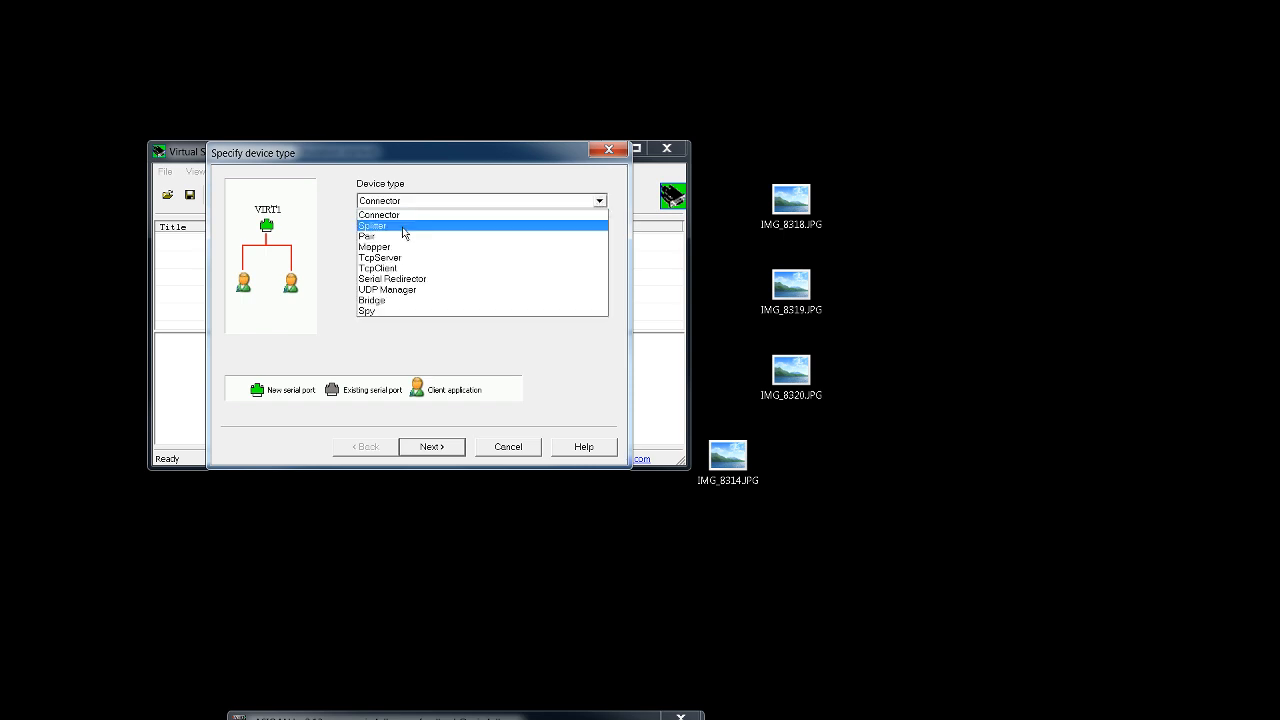
left_click(372, 225)
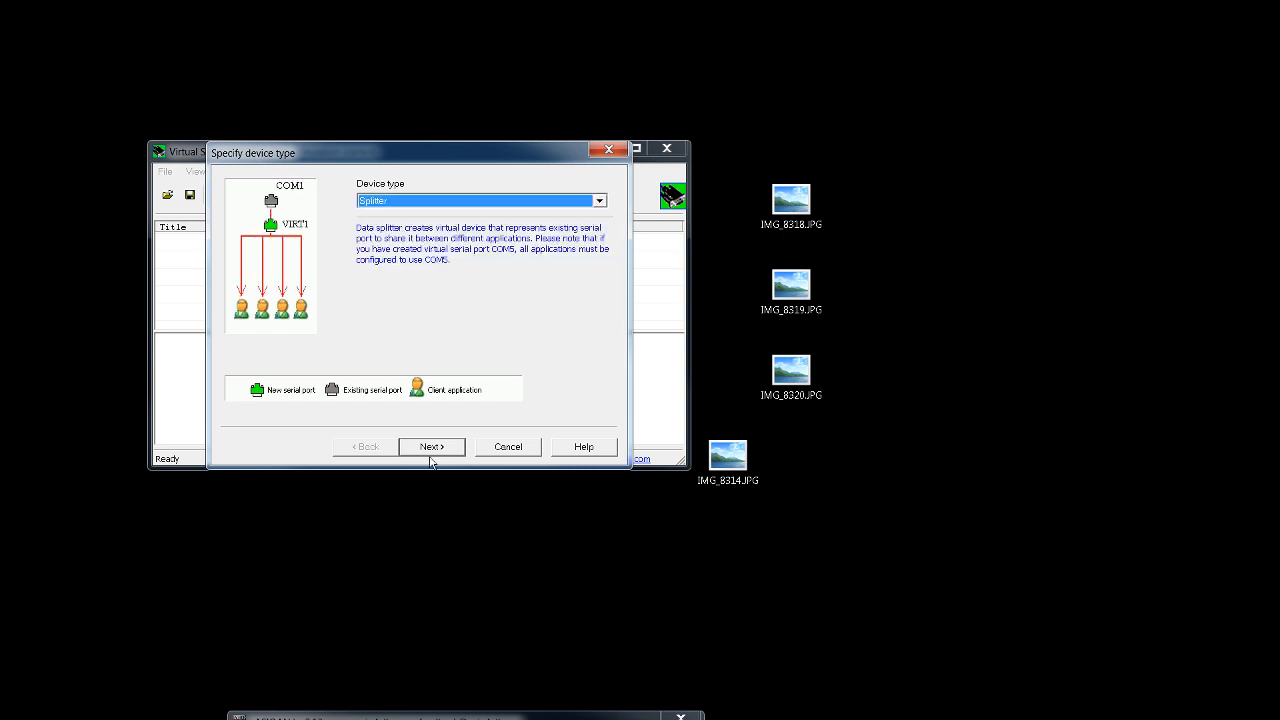
Finish the splitter with COM2 as virtual port and COM4 as data source
left_click(431, 446)
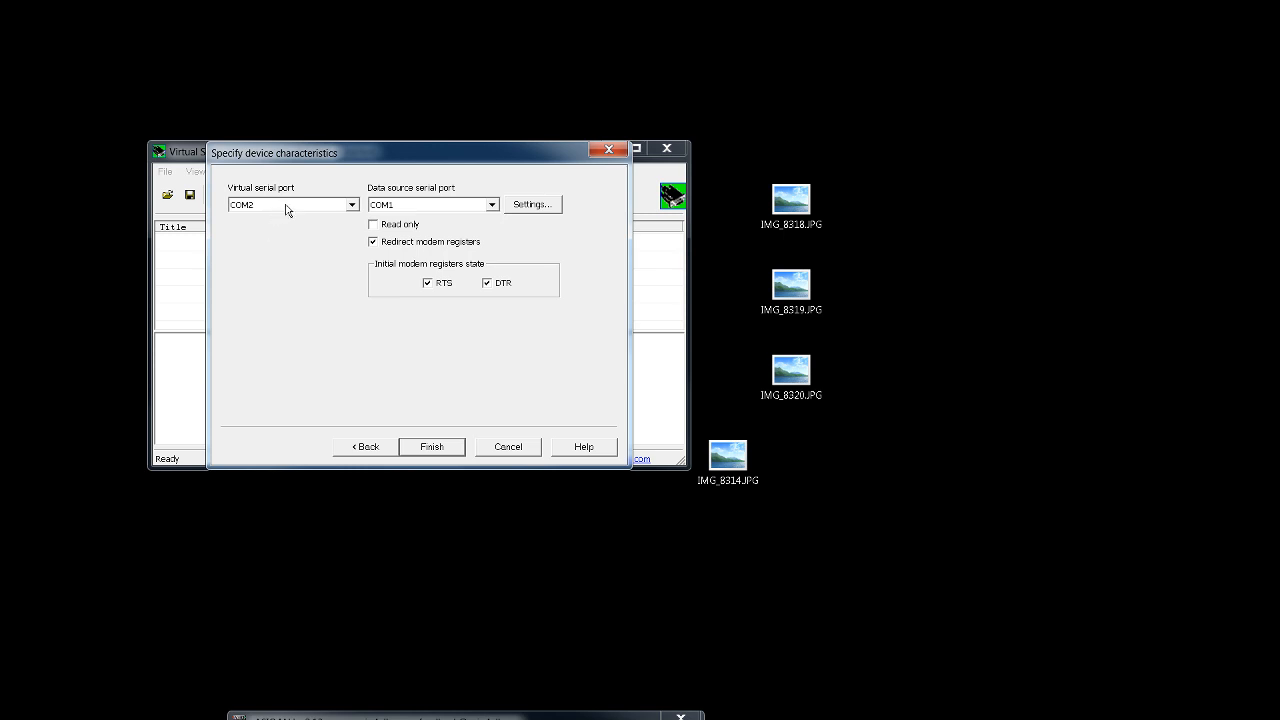
mouse_move(318, 216)
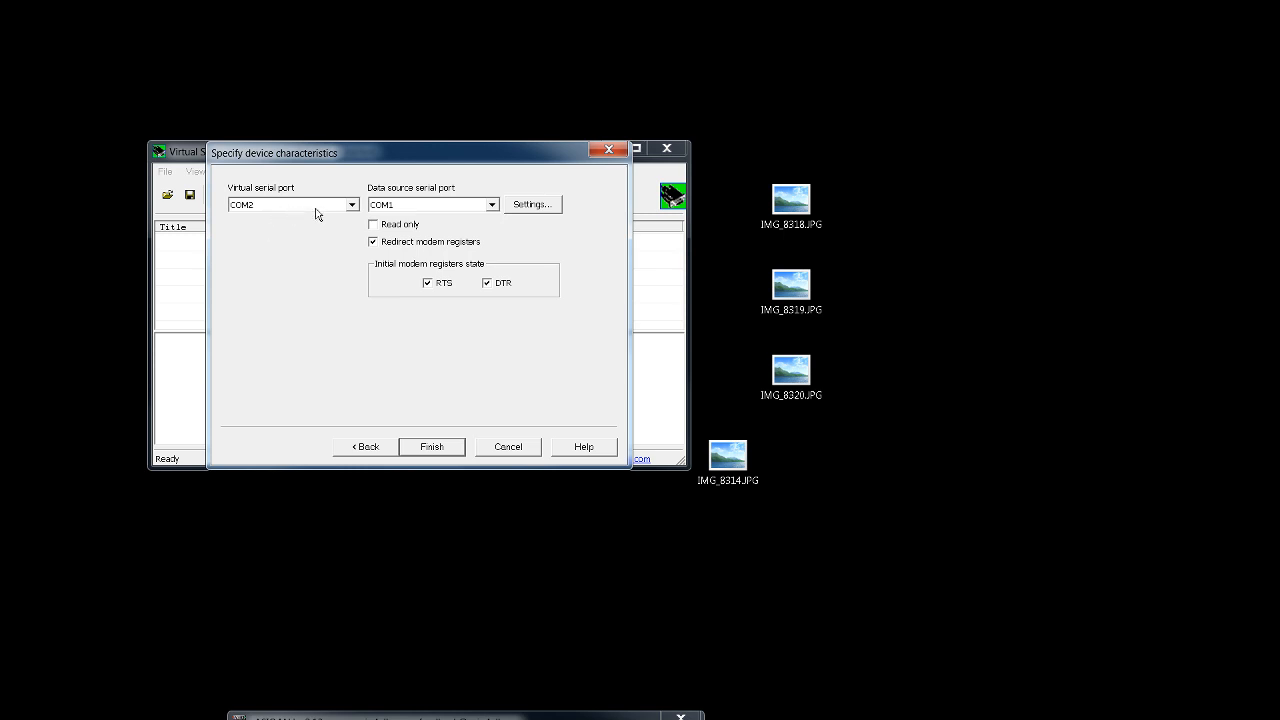
mouse_move(444, 207)
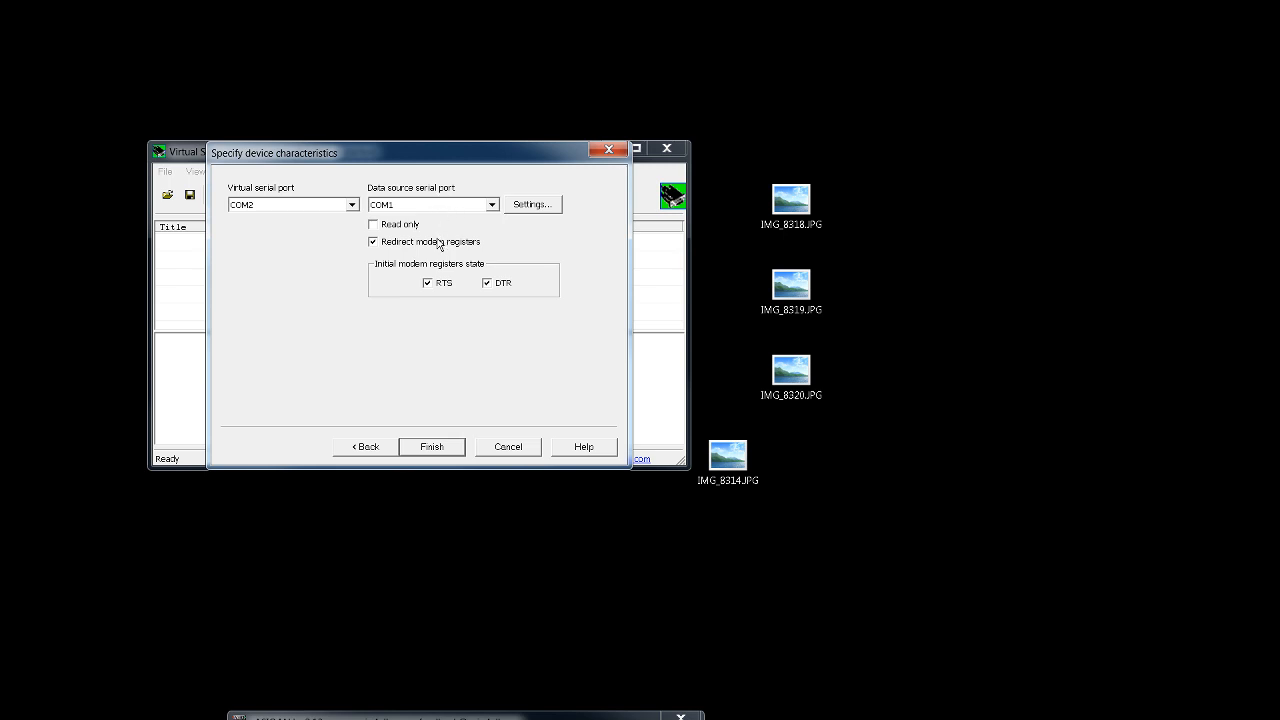
mouse_move(428, 258)
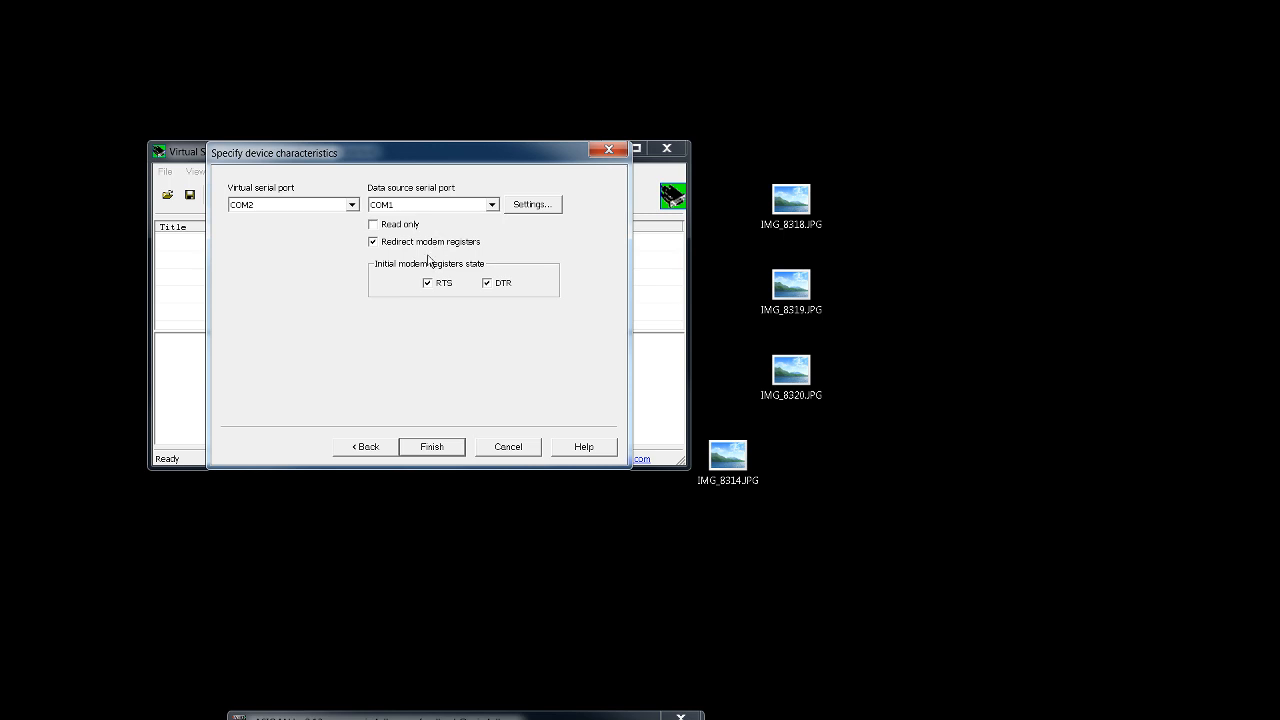
mouse_move(275, 207)
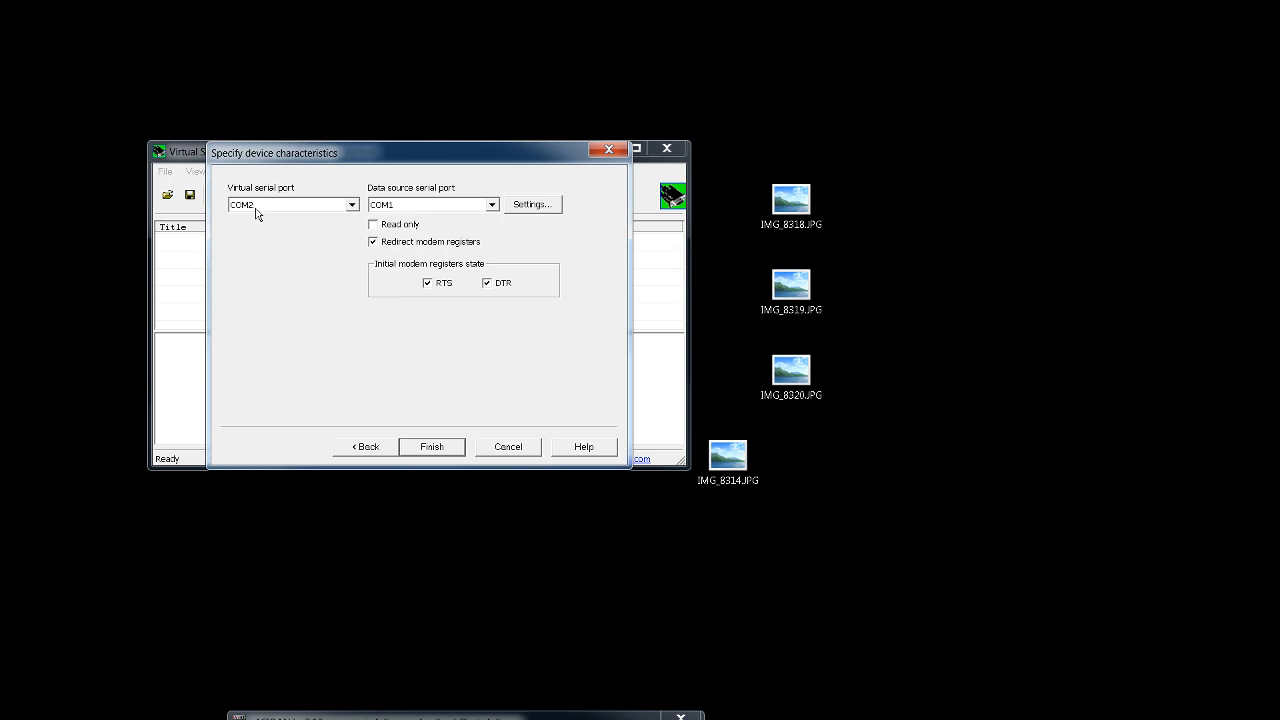
mouse_move(263, 212)
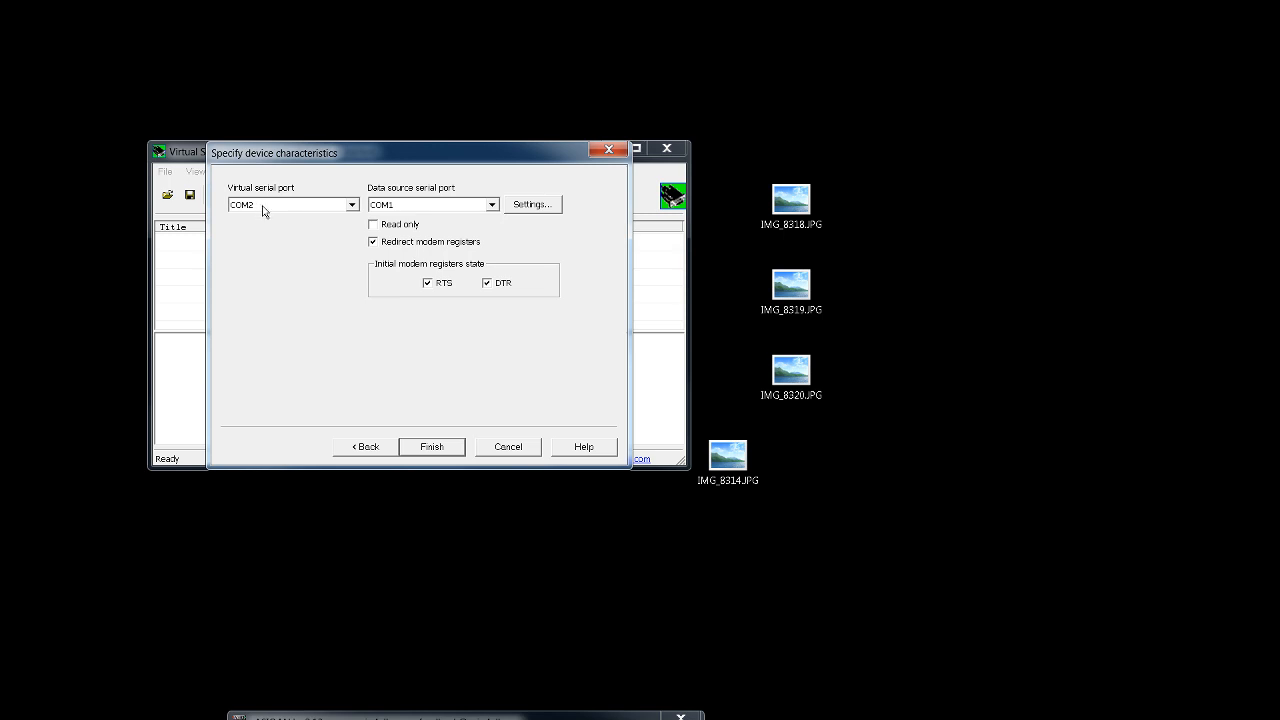
mouse_move(264, 212)
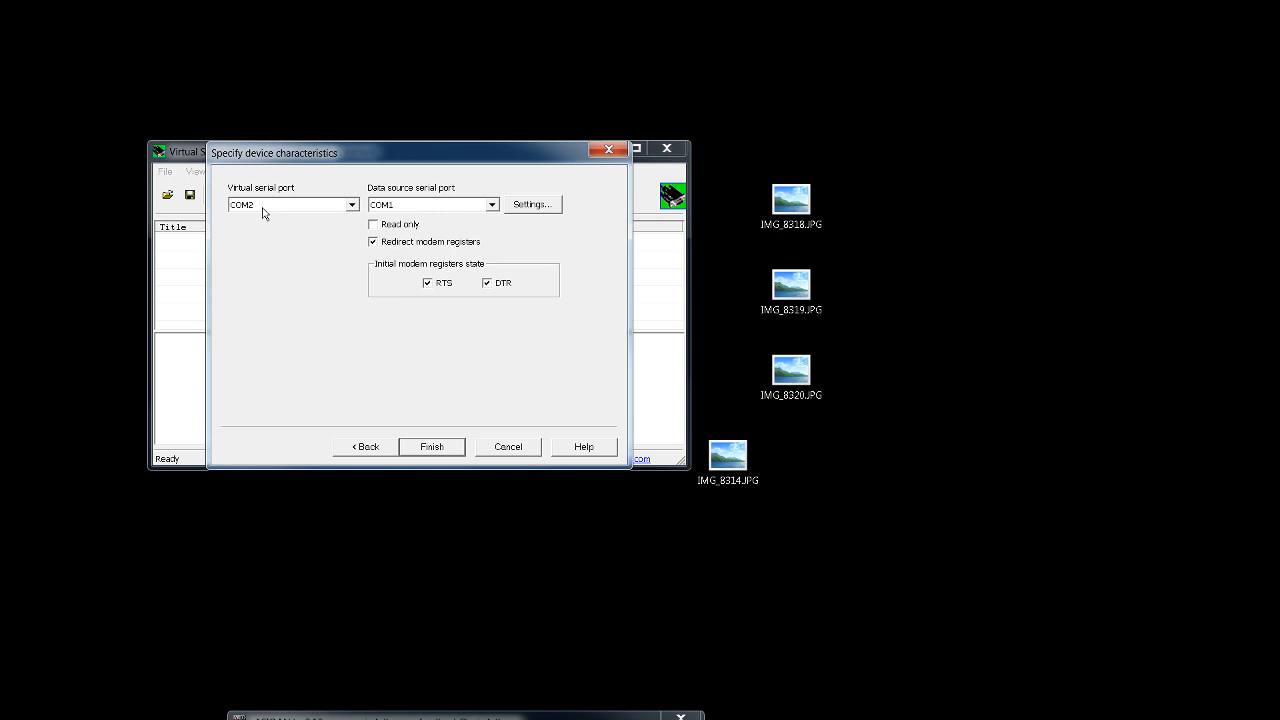
mouse_move(263, 212)
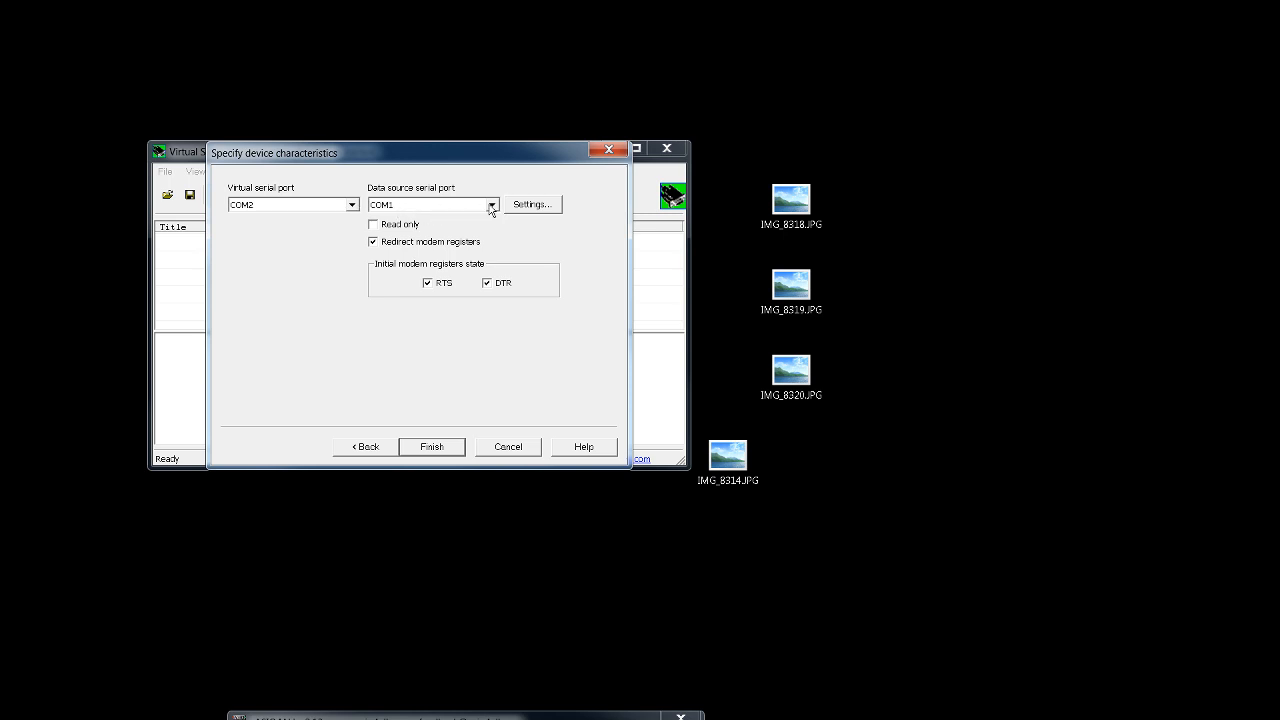
left_click(491, 204)
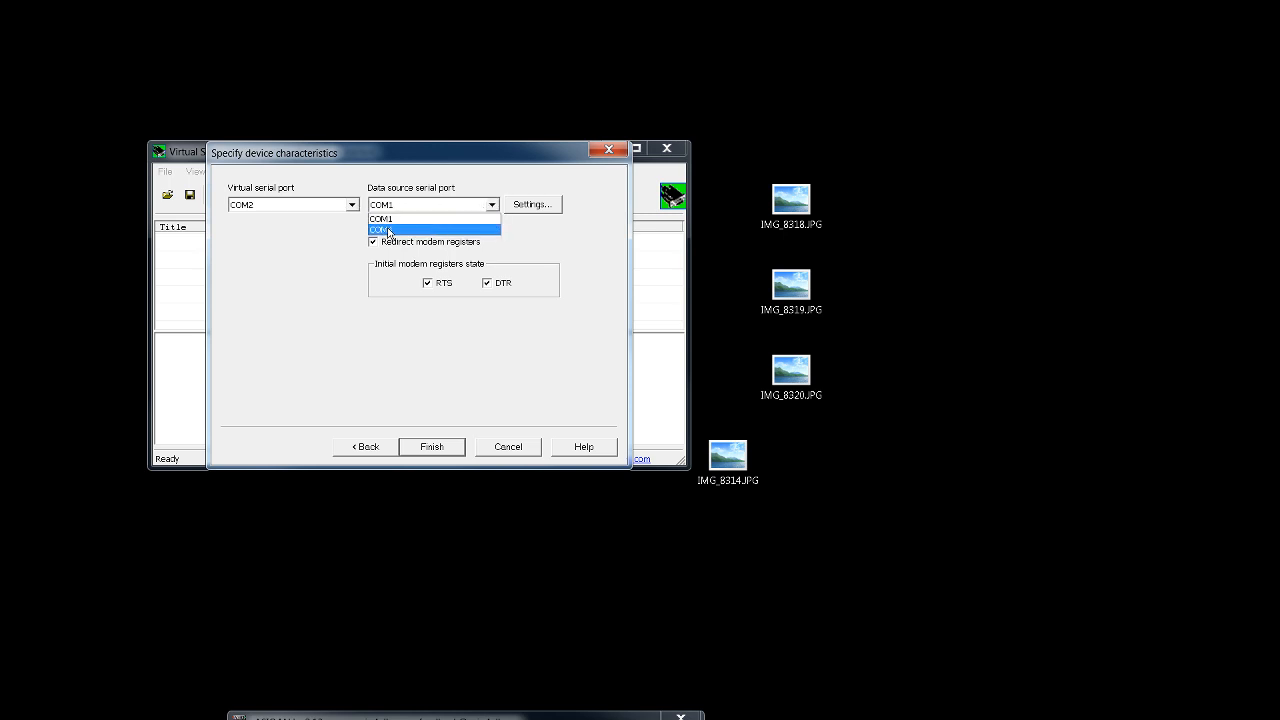
left_click(395, 229)
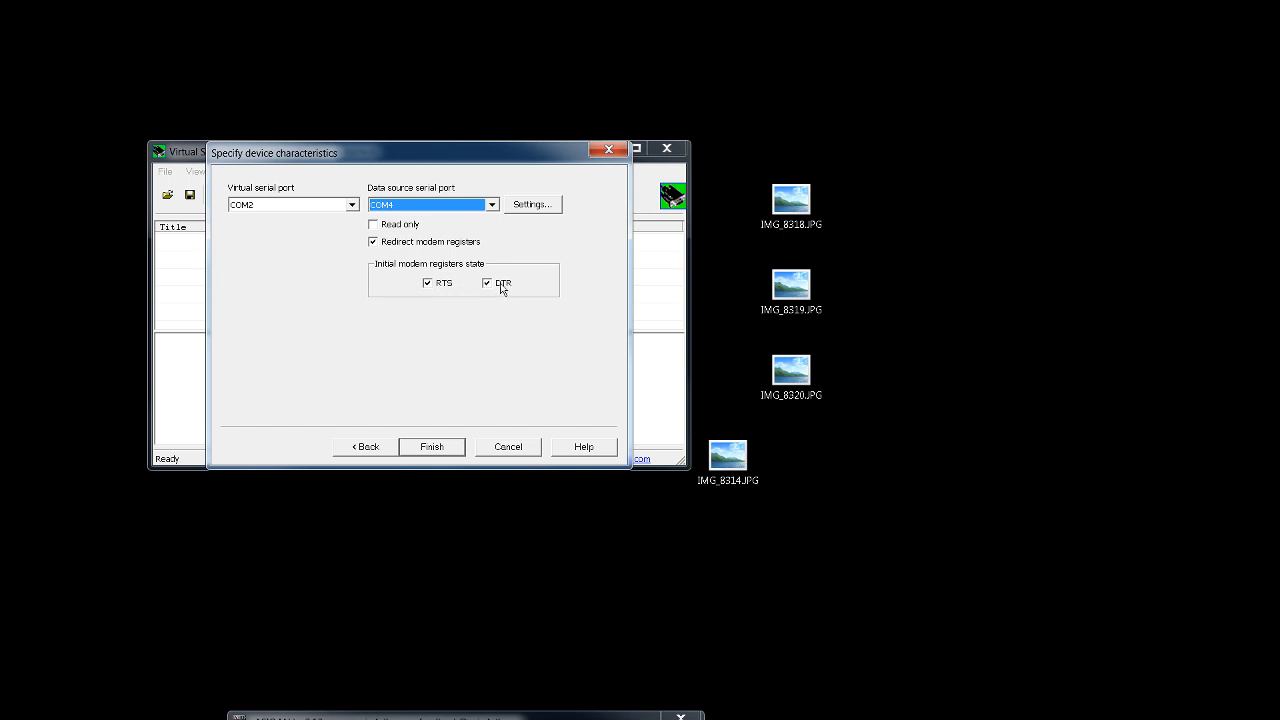
mouse_move(430, 442)
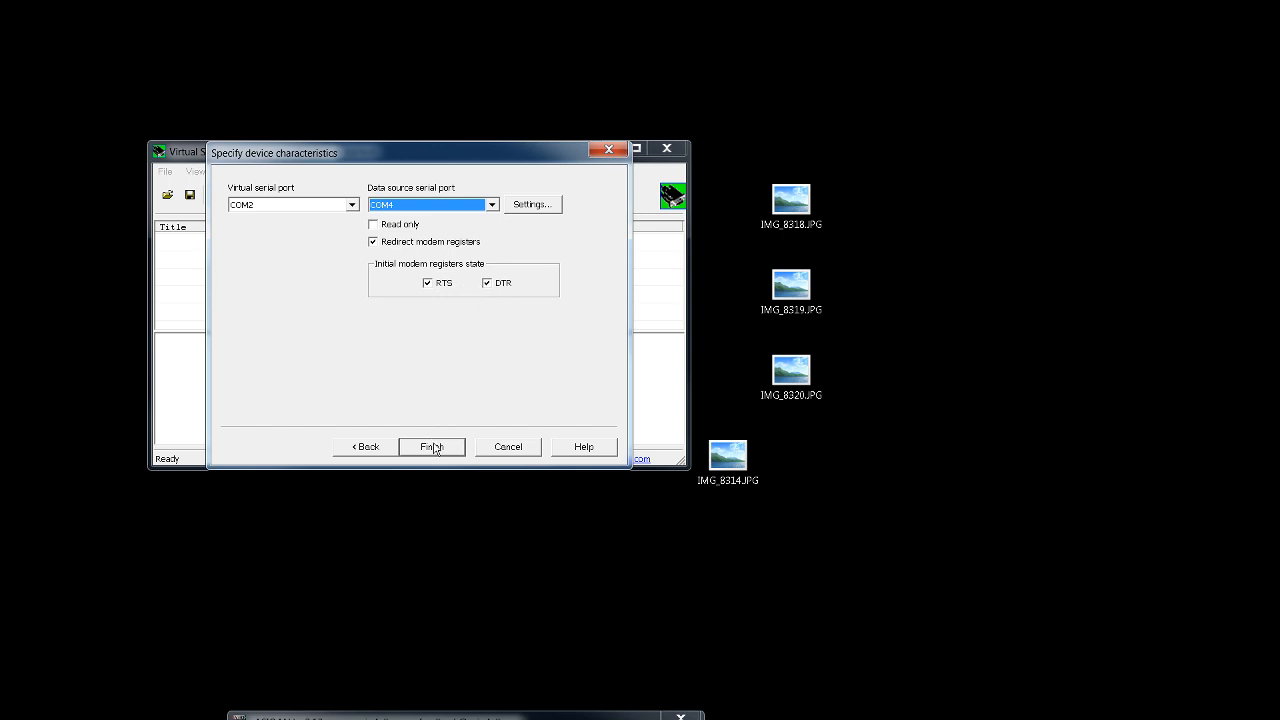
left_click(431, 446)
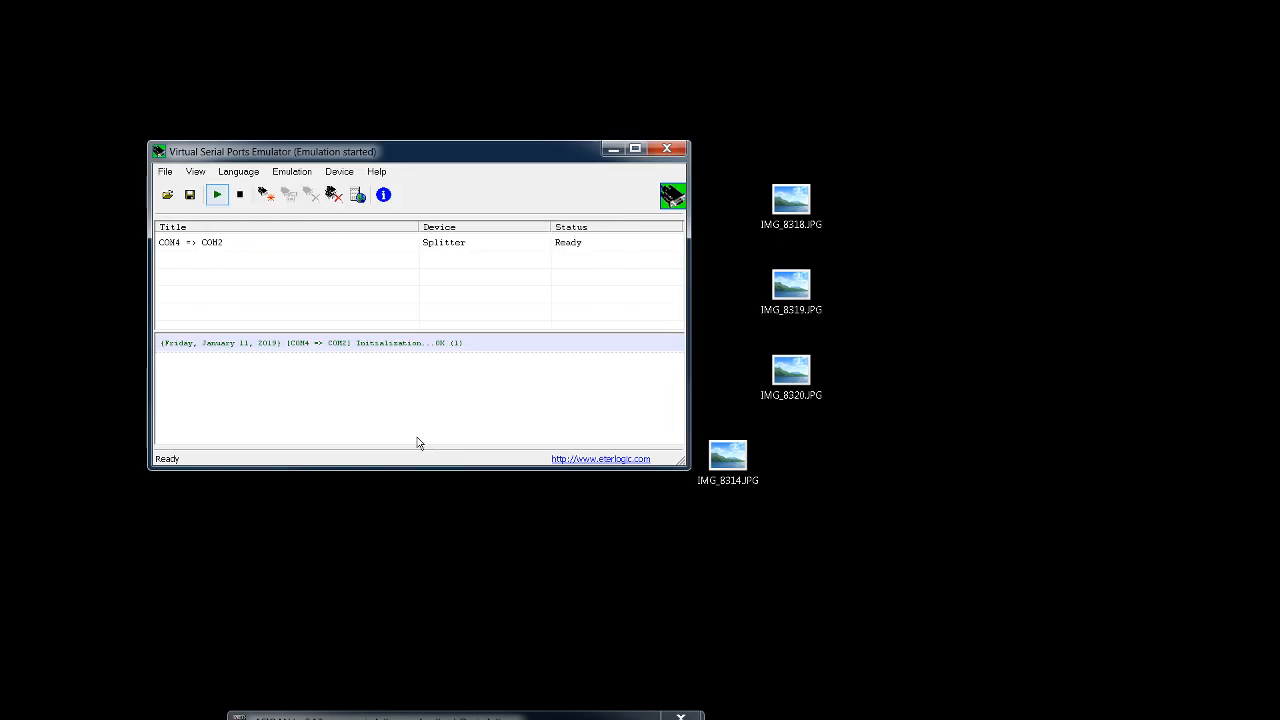
mouse_move(184, 247)
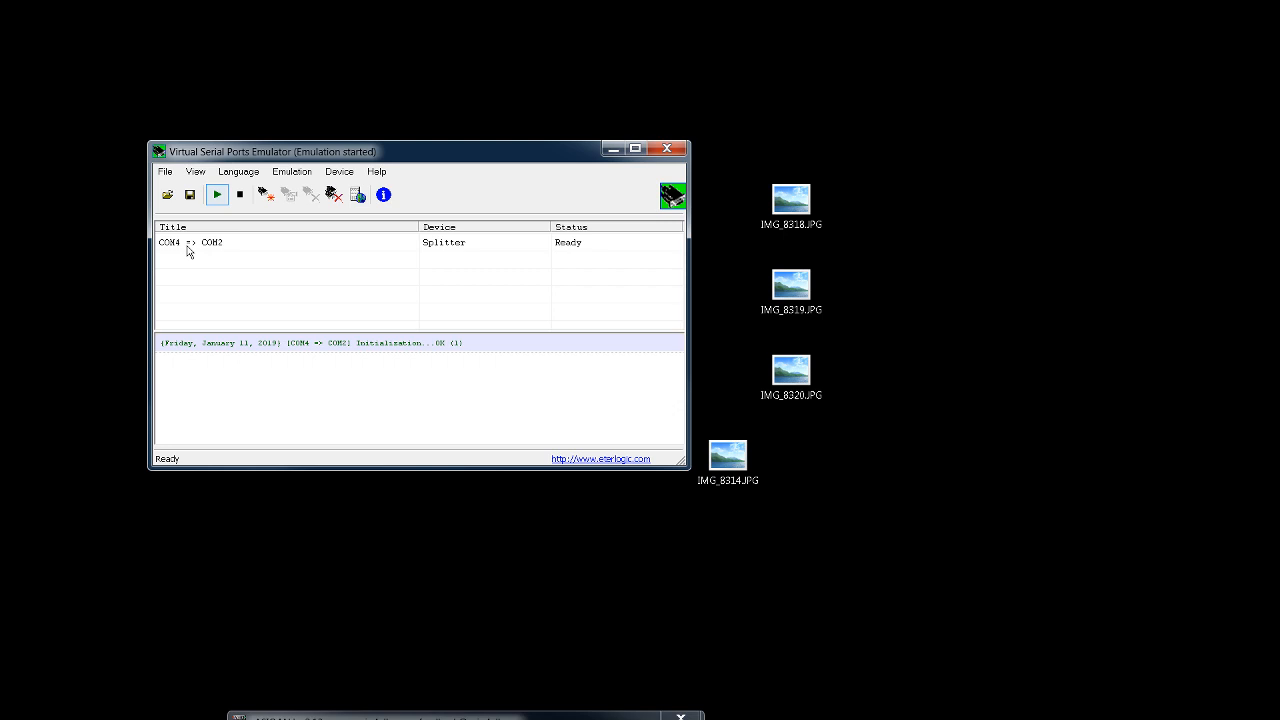
mouse_move(208, 250)
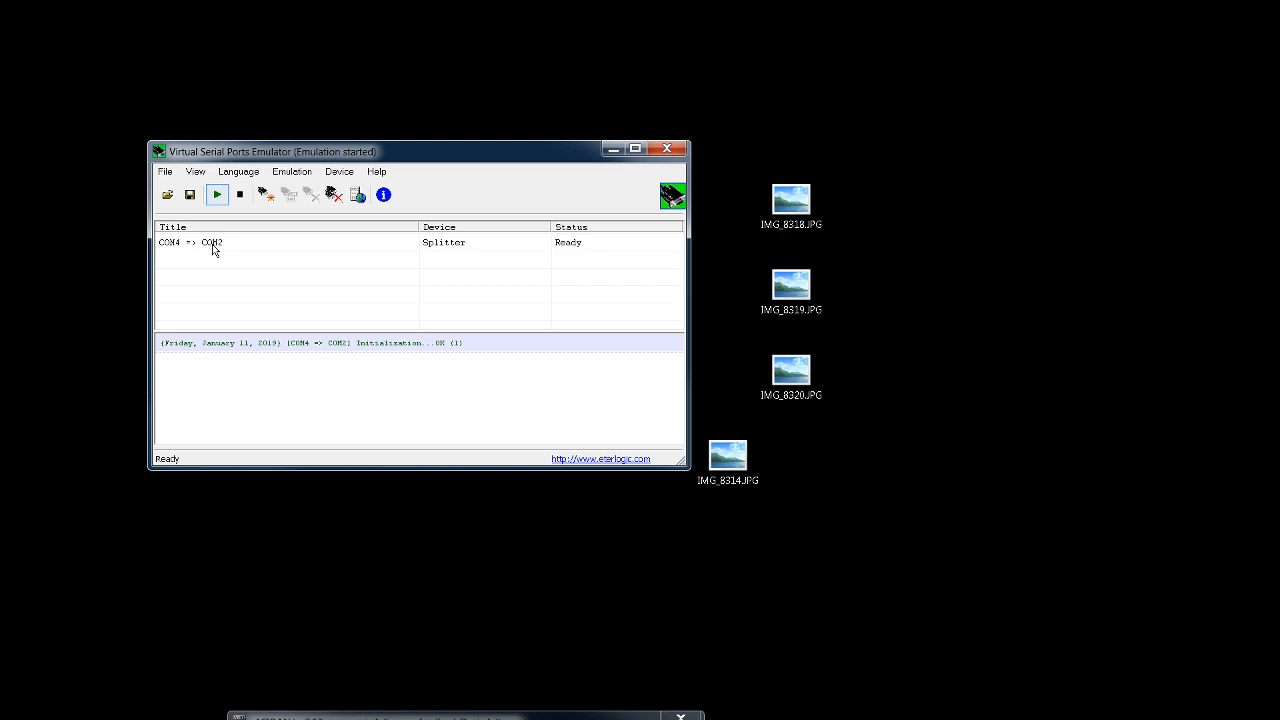
Stop emulation and uncheck initial RTS and DTR in the splitter's properties
left_click(240, 194)
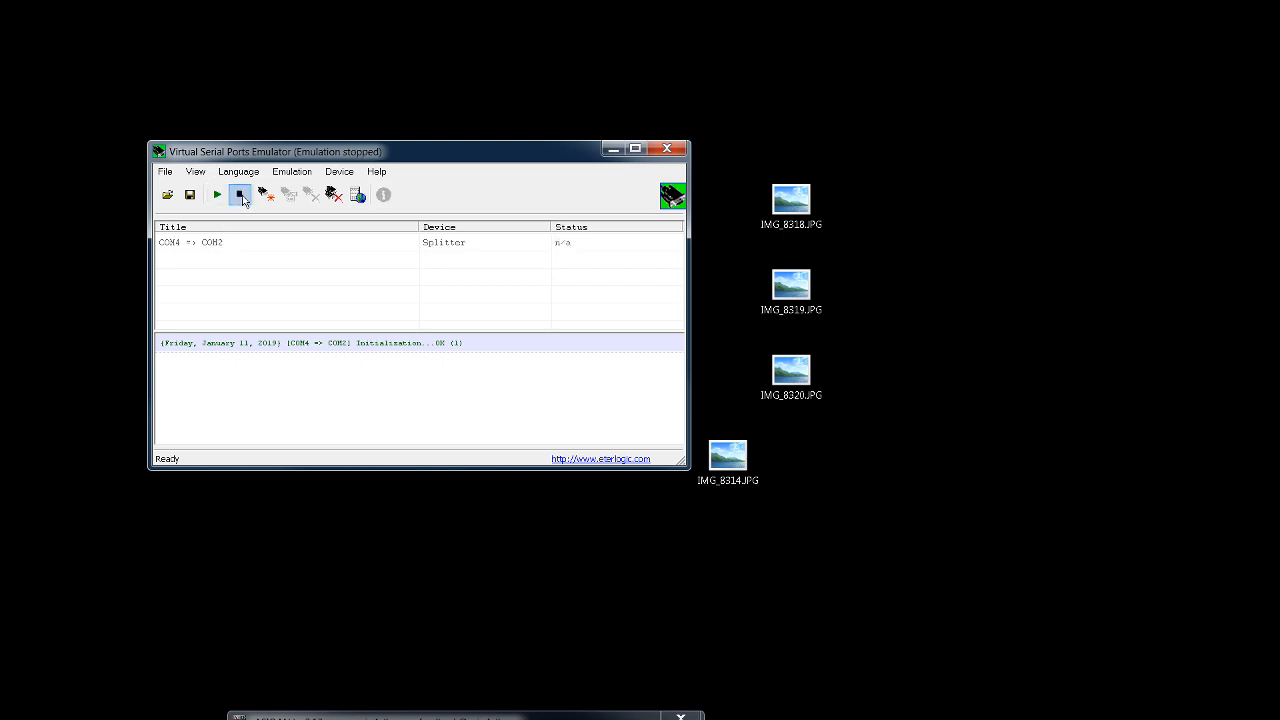
mouse_move(205, 246)
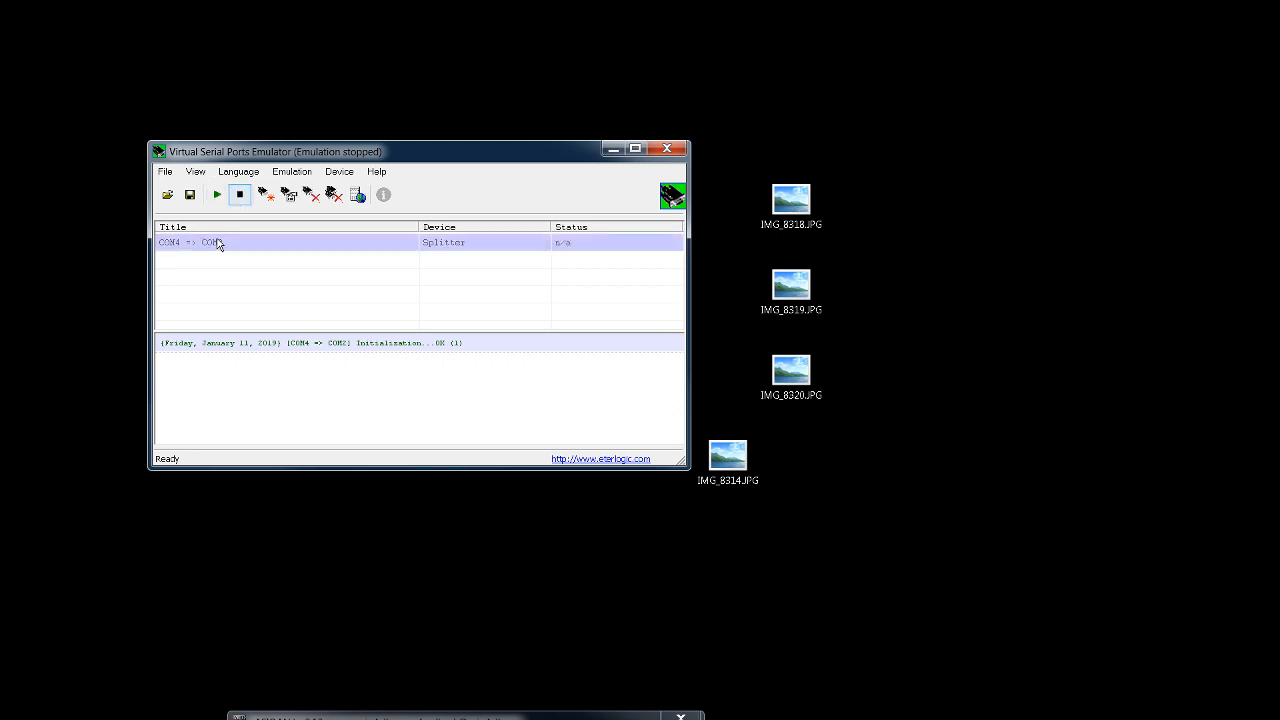
right_click(210, 242)
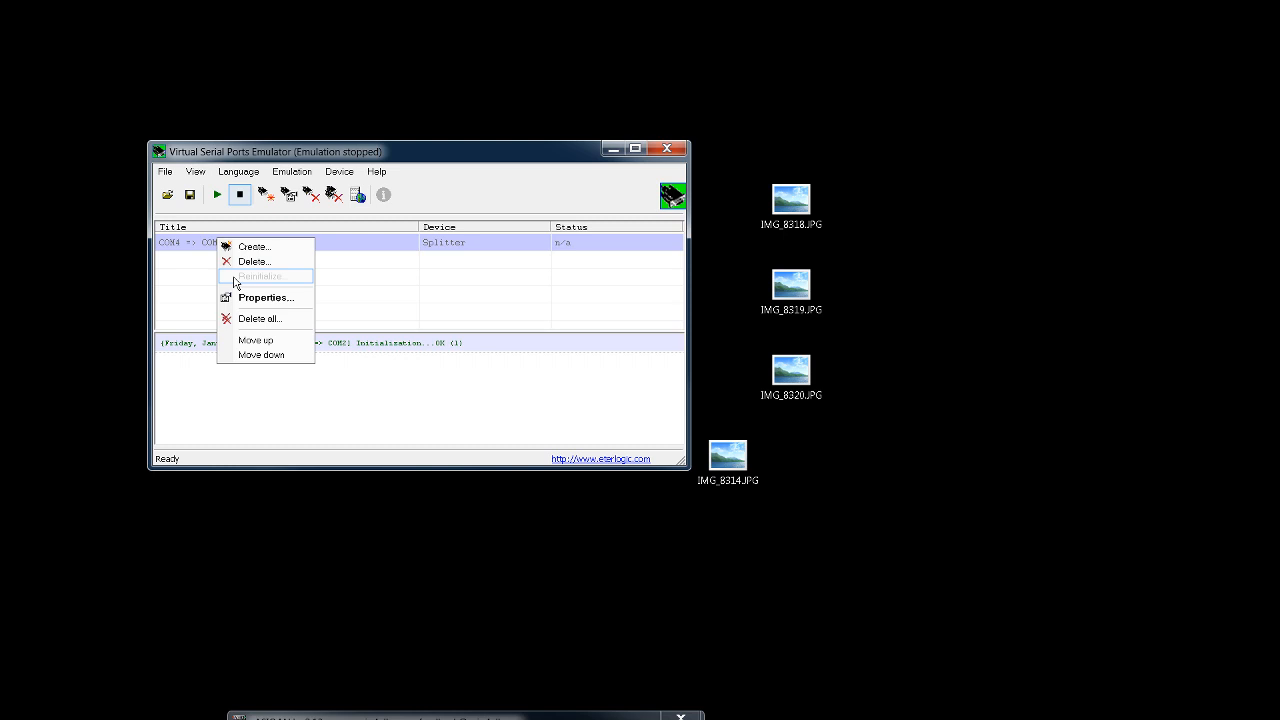
left_click(264, 297)
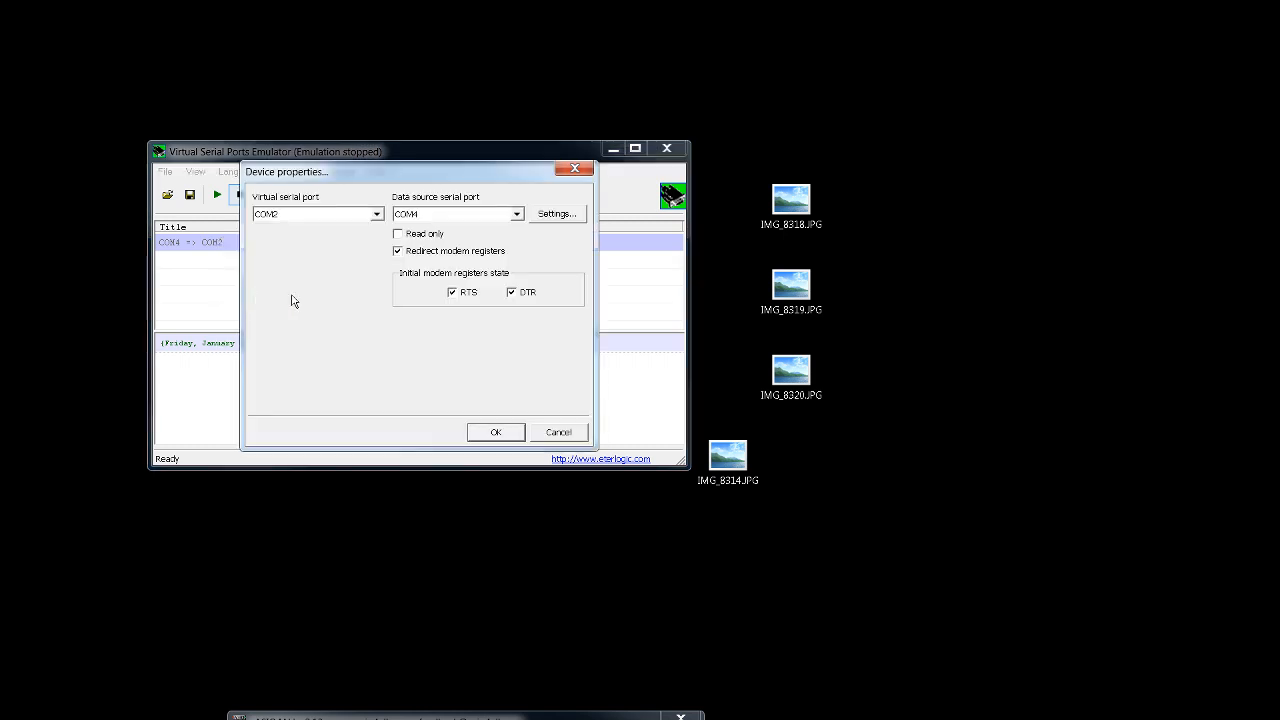
mouse_move(162, 248)
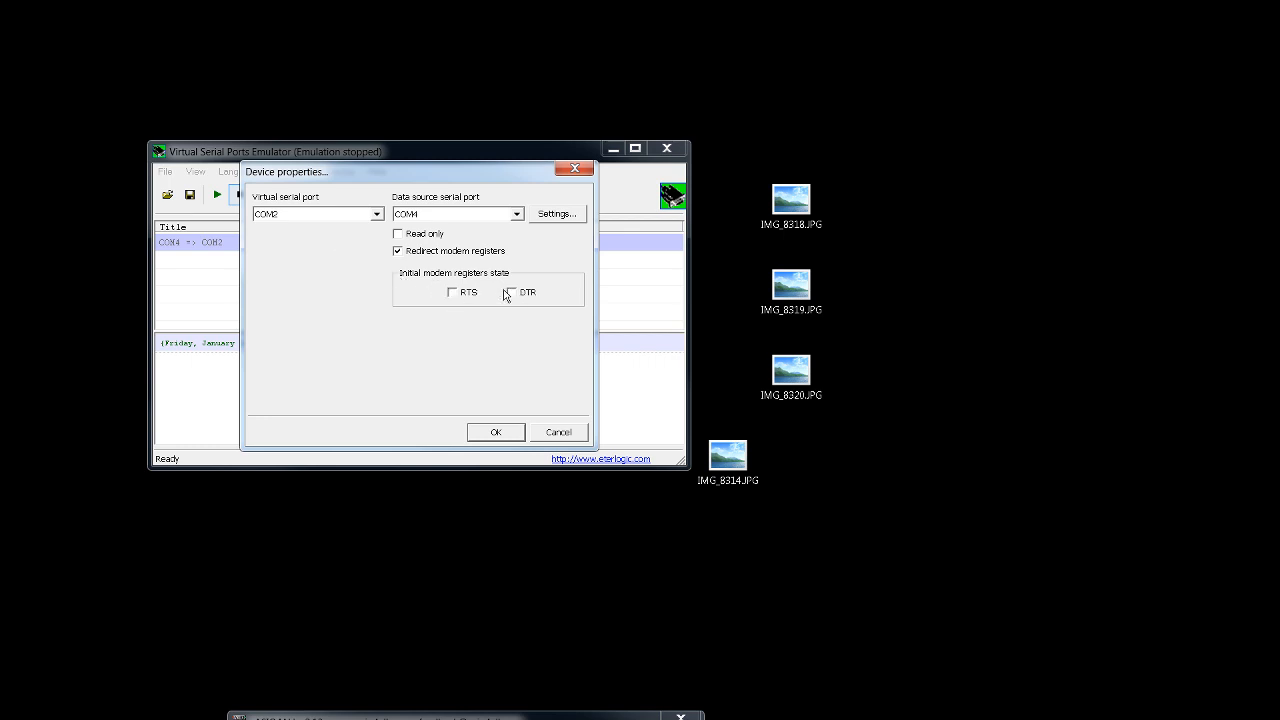
left_click(495, 431)
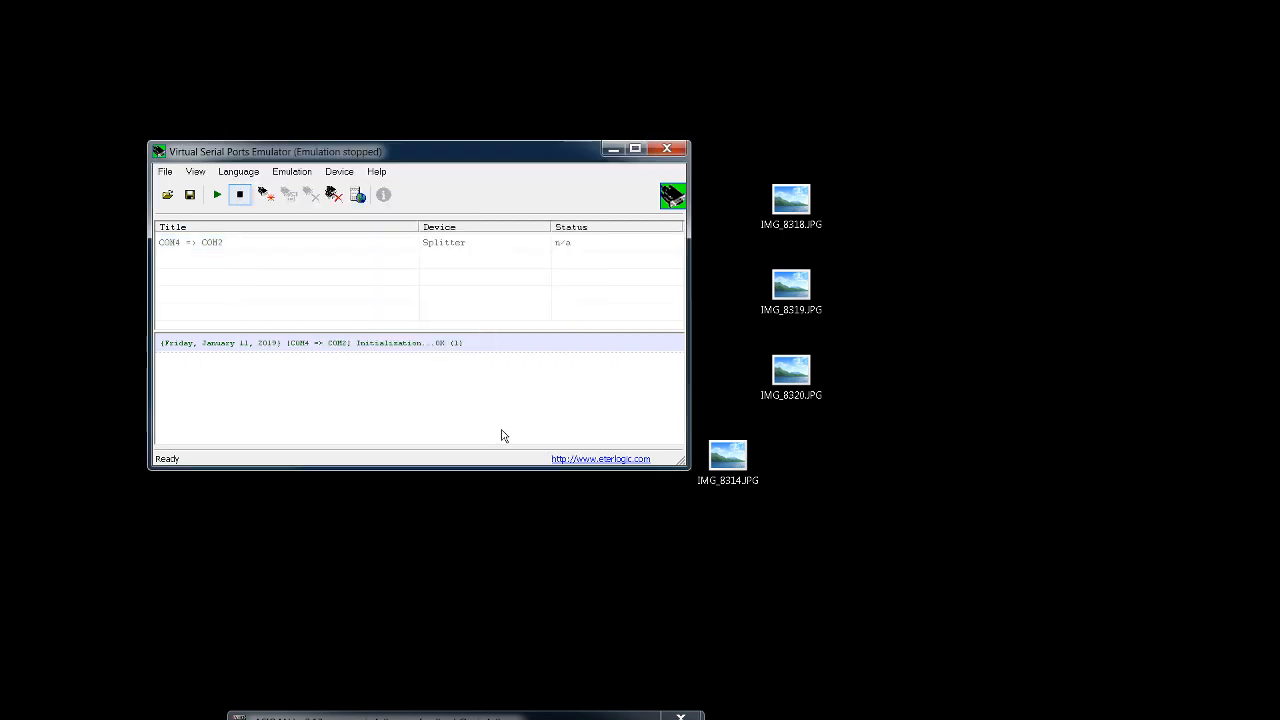
Confirm Omni-Rig rig 1 as IC-7300 on COM 2, 19200 baud, RTS/DTR low
left_click(217, 194)
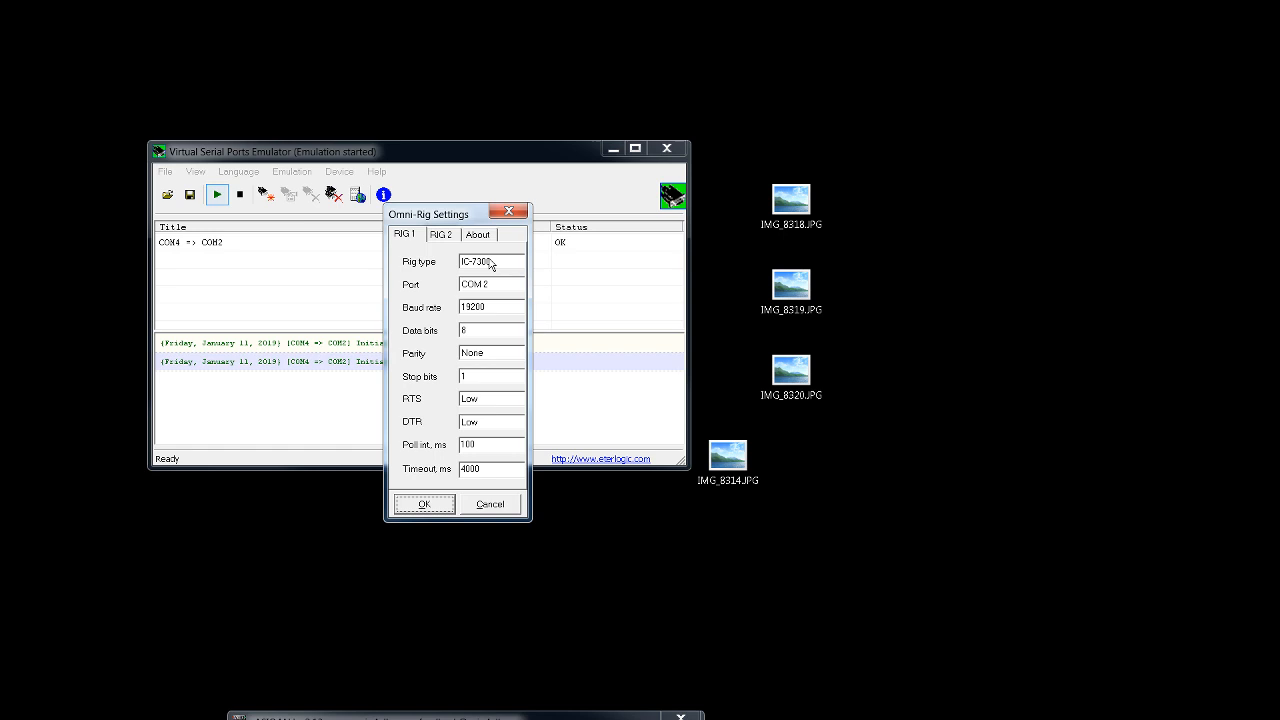
mouse_move(490, 292)
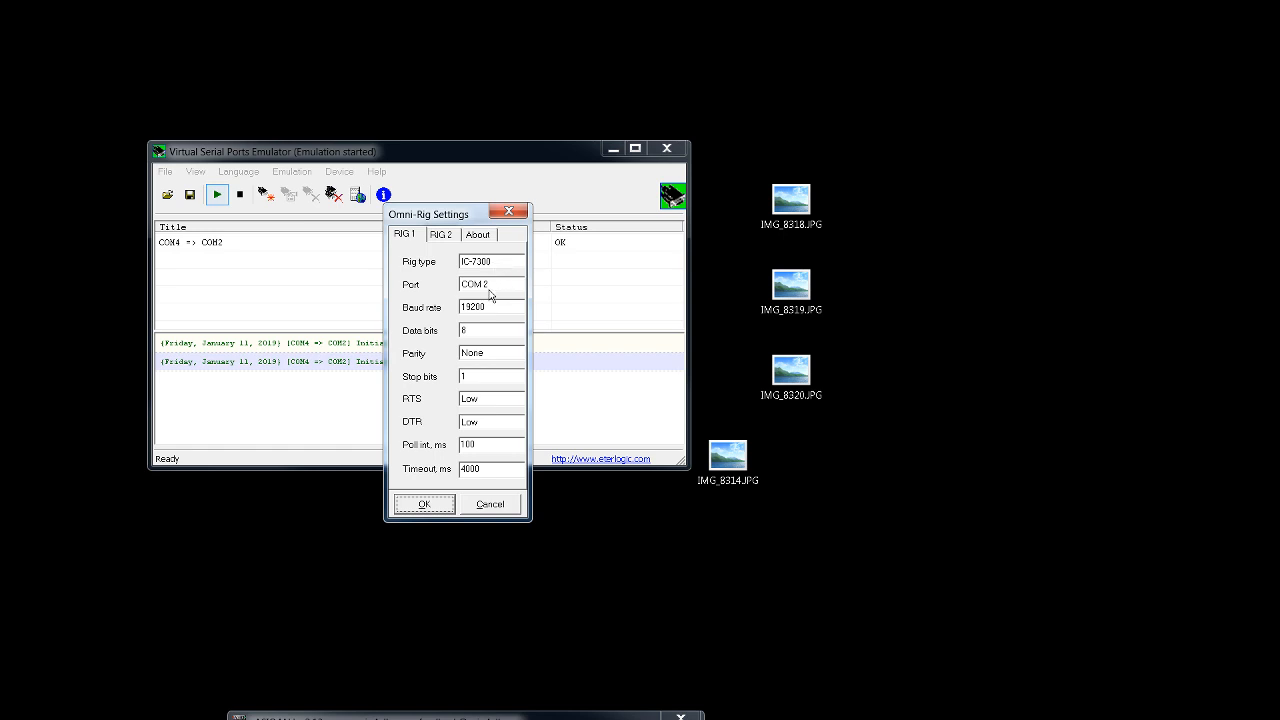
mouse_move(485, 292)
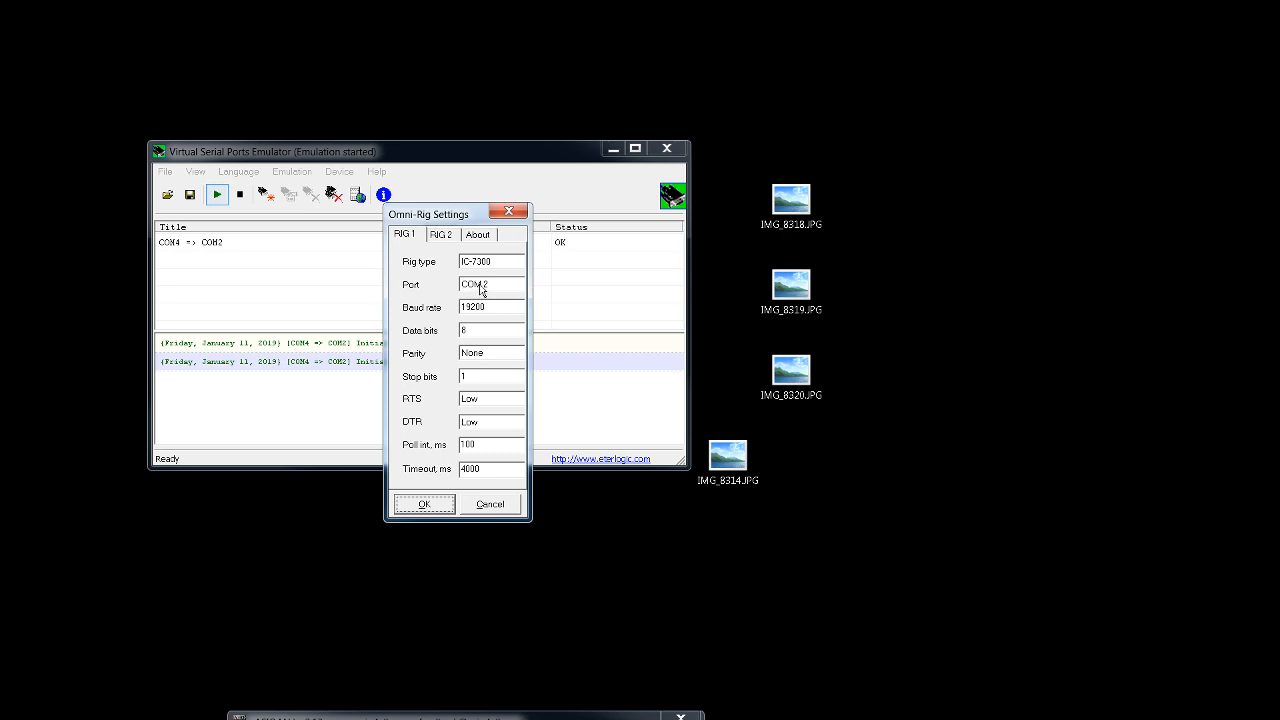
mouse_move(484, 290)
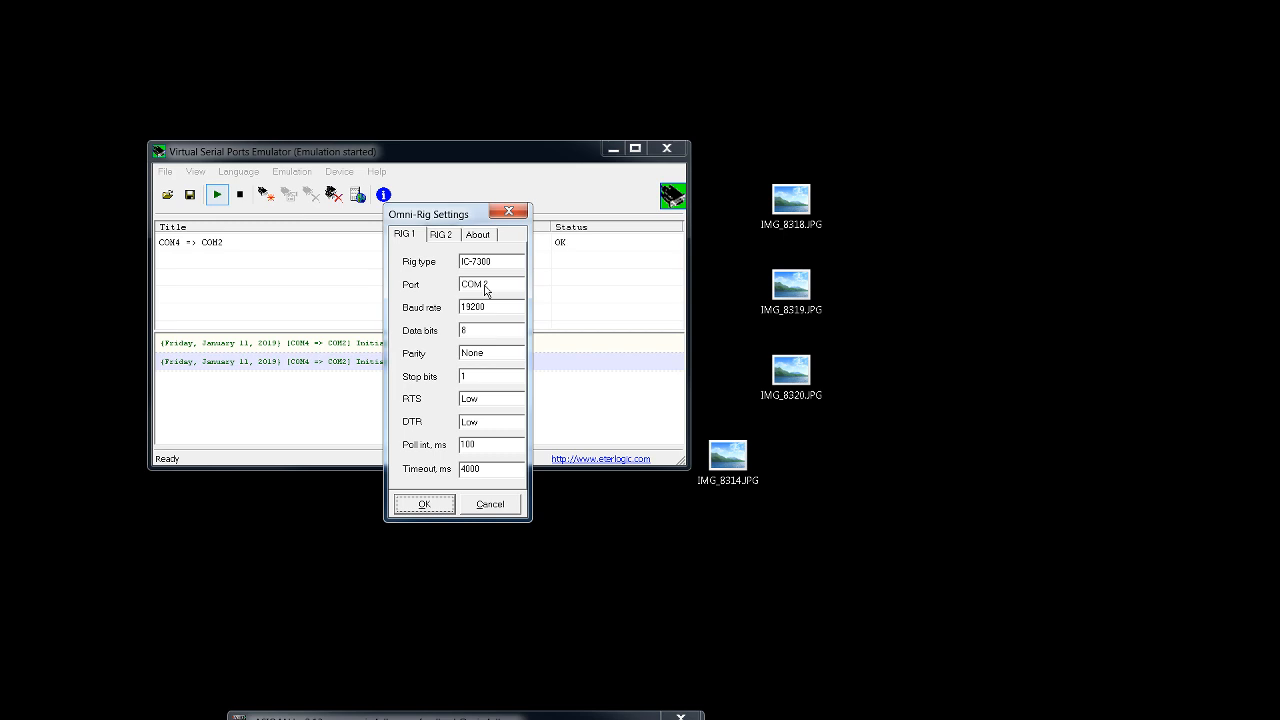
mouse_move(480, 293)
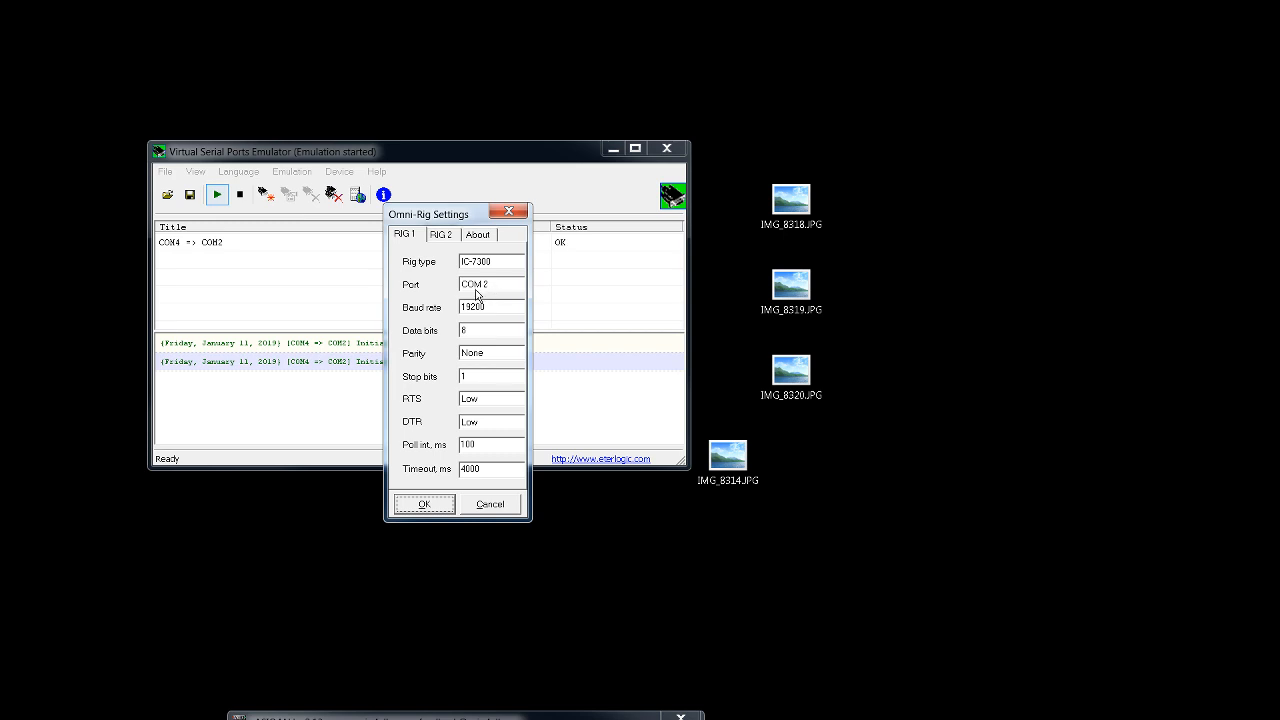
mouse_move(490, 291)
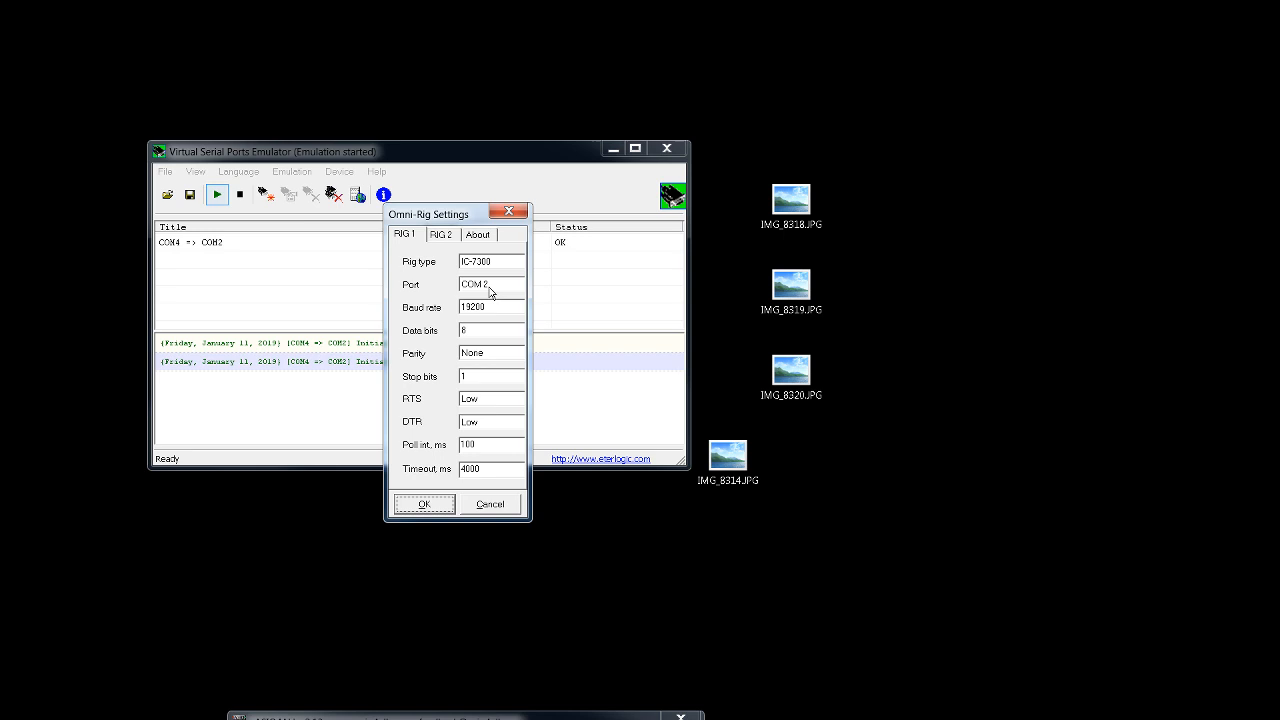
mouse_move(480, 351)
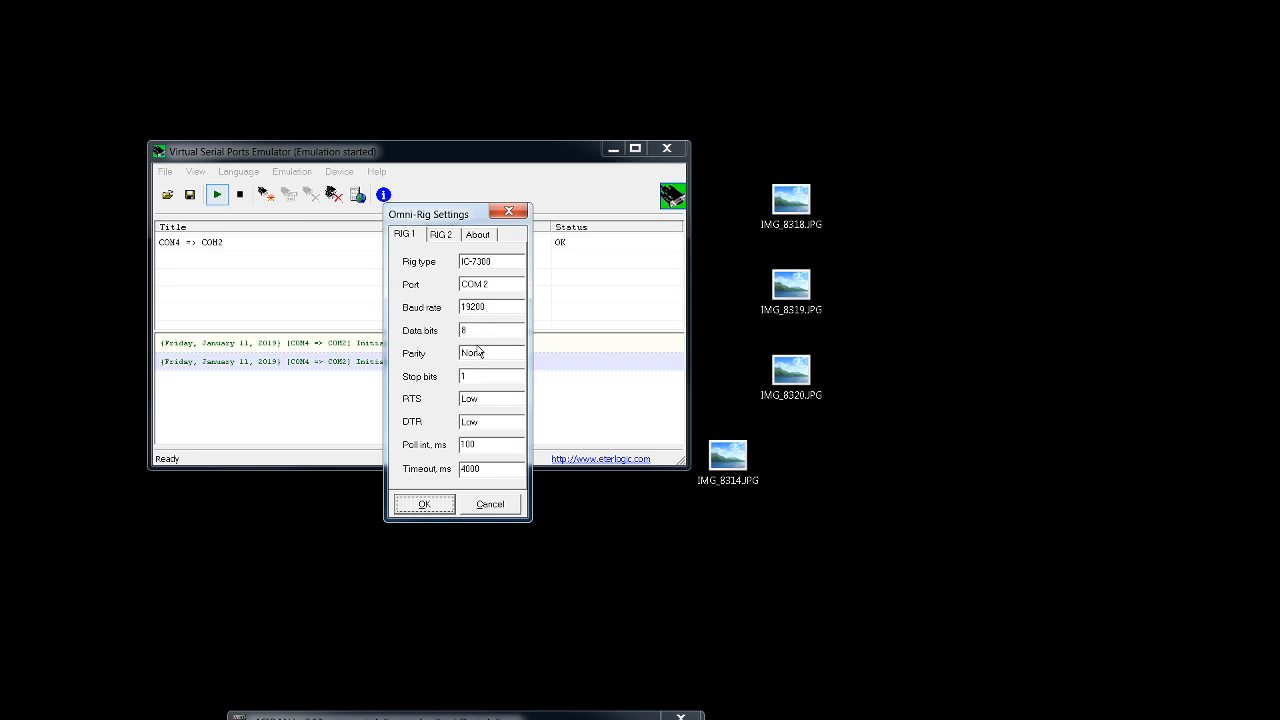
left_click(423, 503)
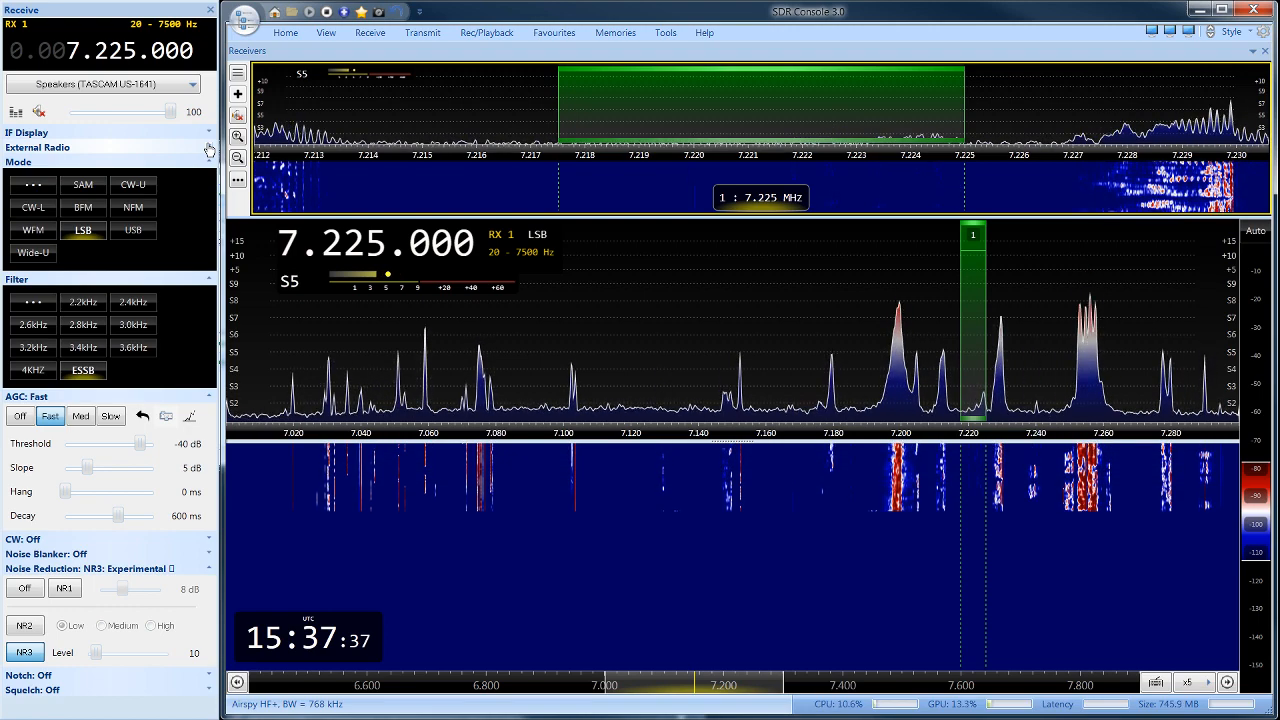
mouse_move(875, 340)
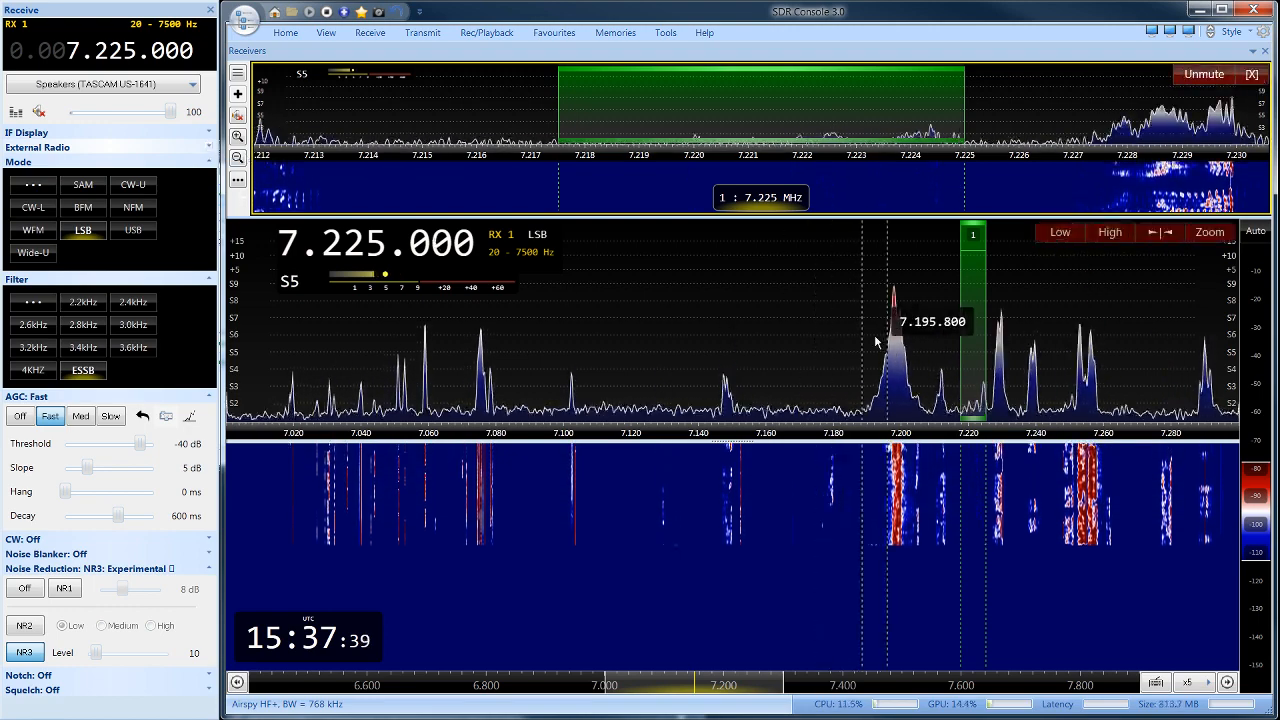
mouse_move(710, 321)
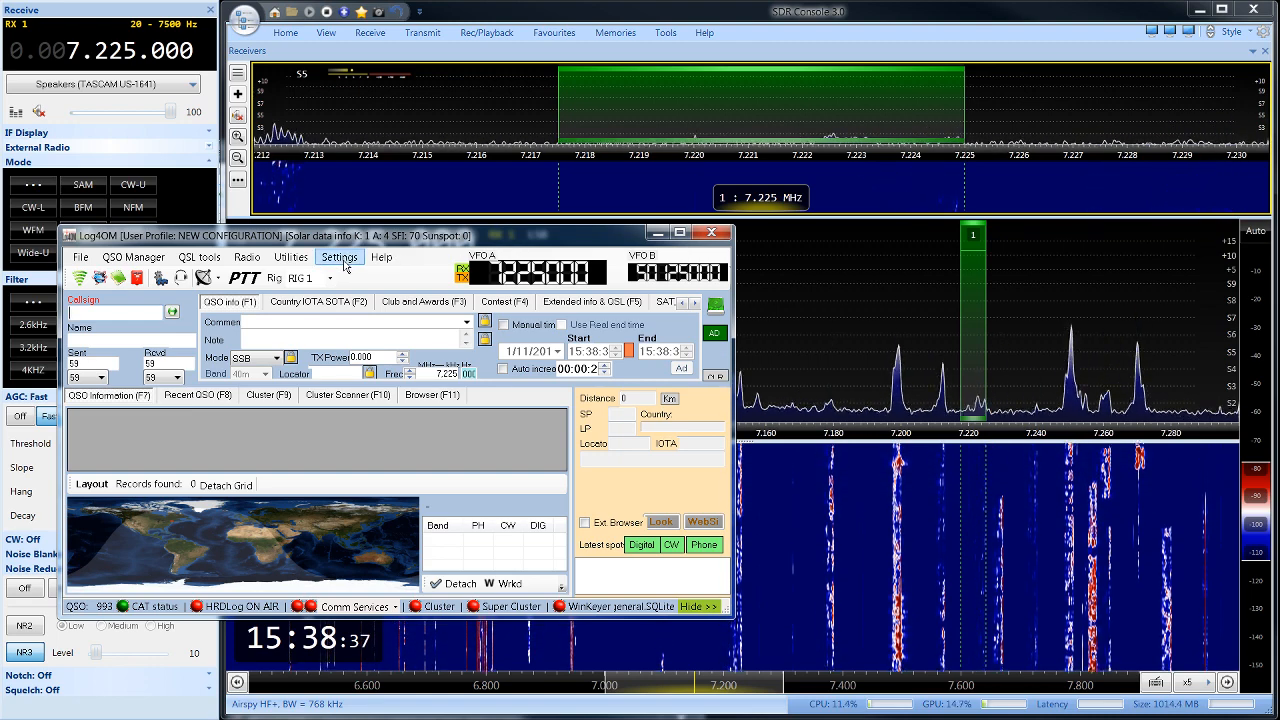
Browse Log4OM's Settings, Utilities, File and Help menus
left_click(338, 257)
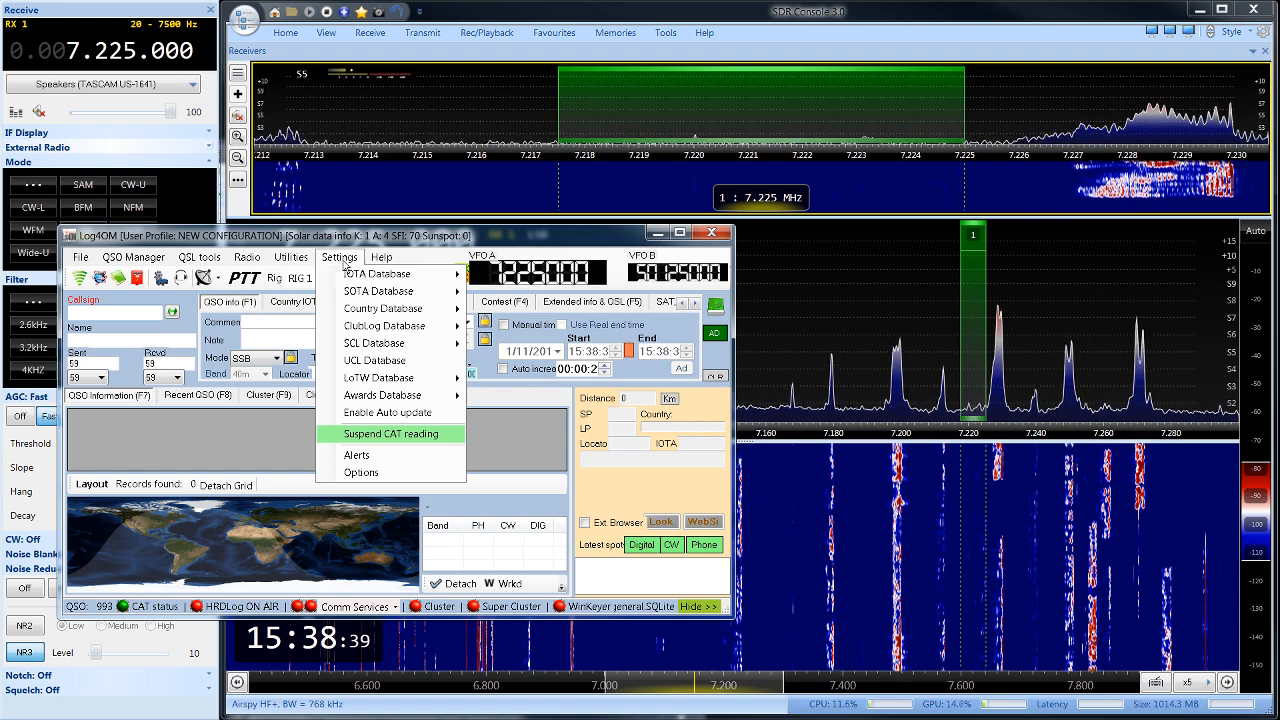
left_click(290, 257)
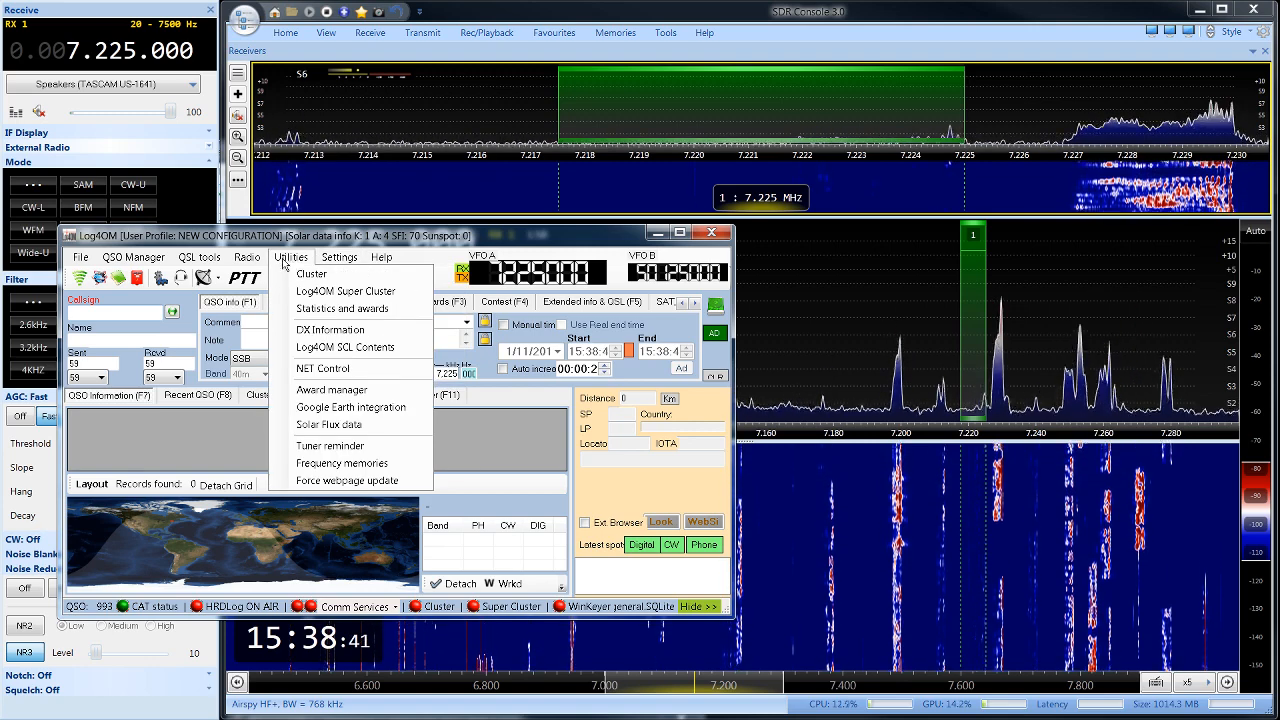
left_click(80, 257)
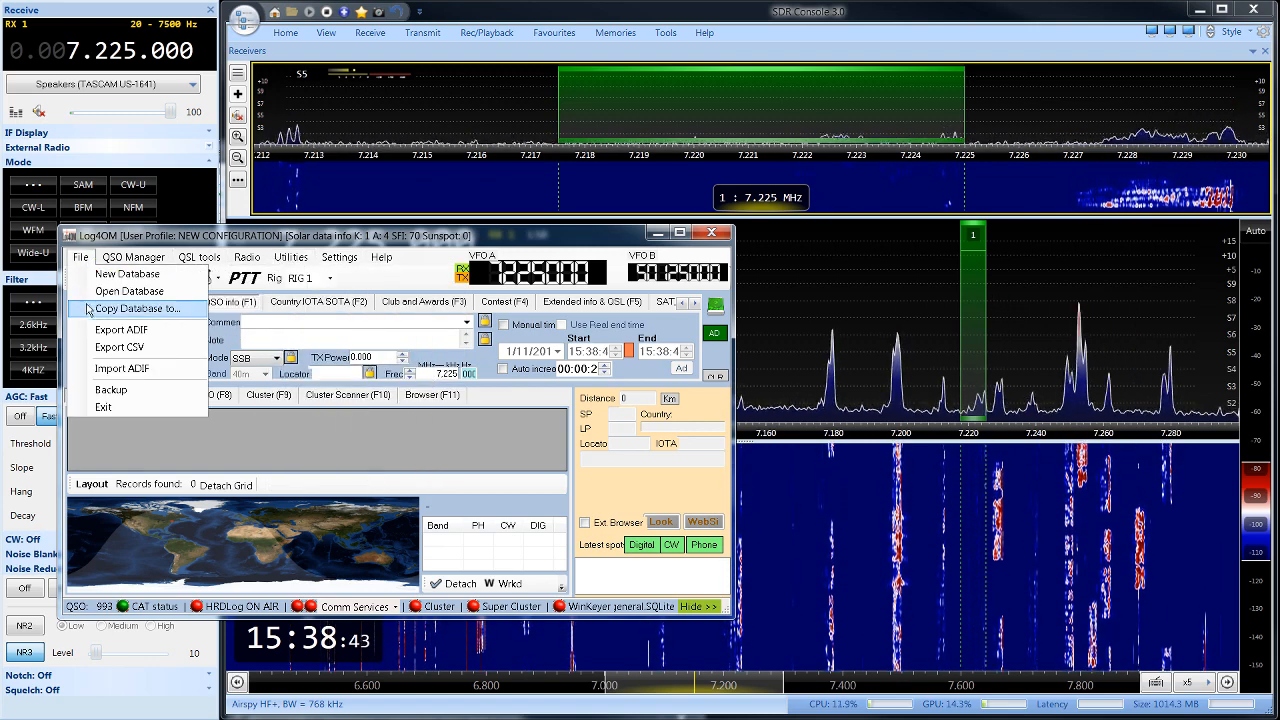
left_click(339, 257)
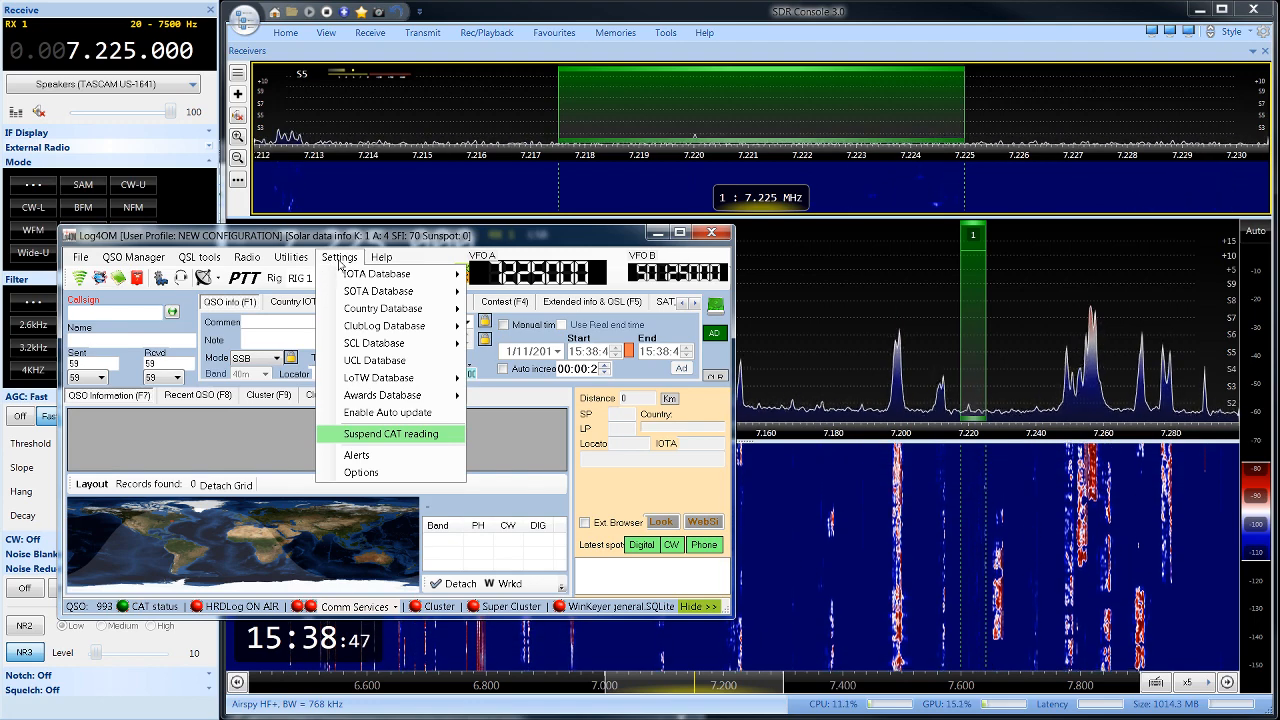
left_click(381, 257)
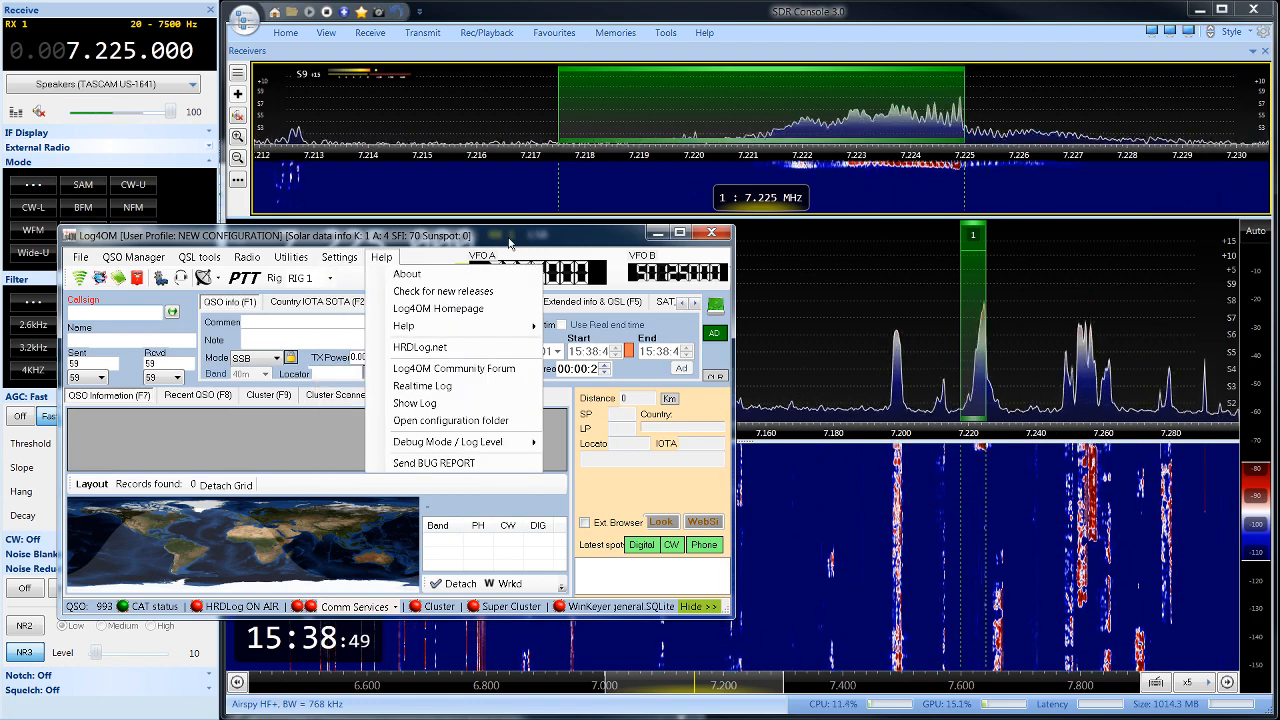